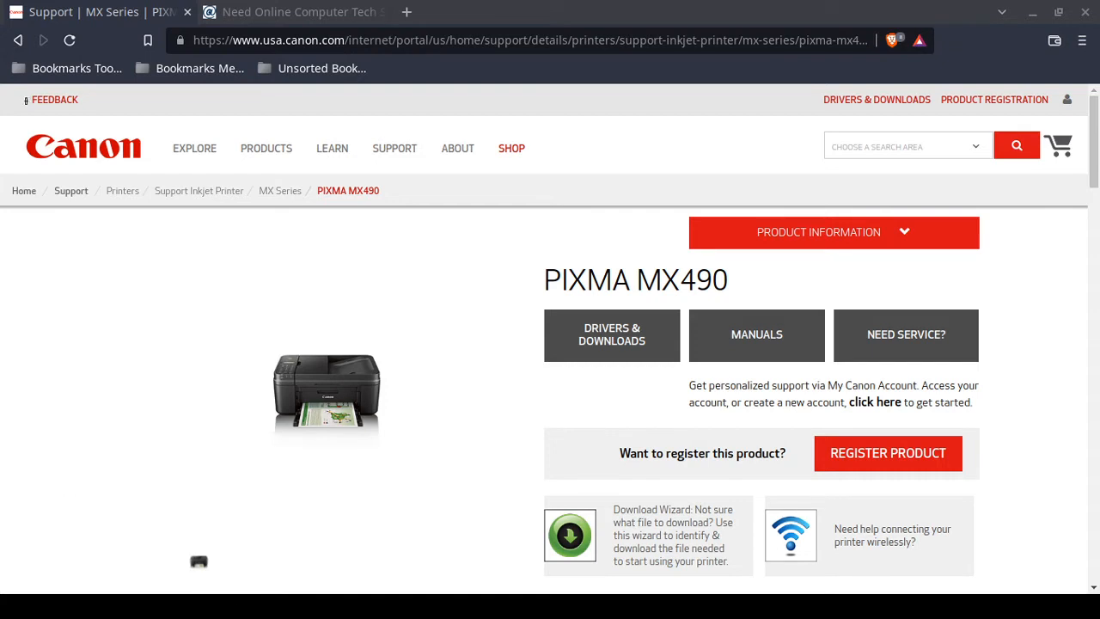
{"action": "mouse_move", "coordinate": [216, 342]}
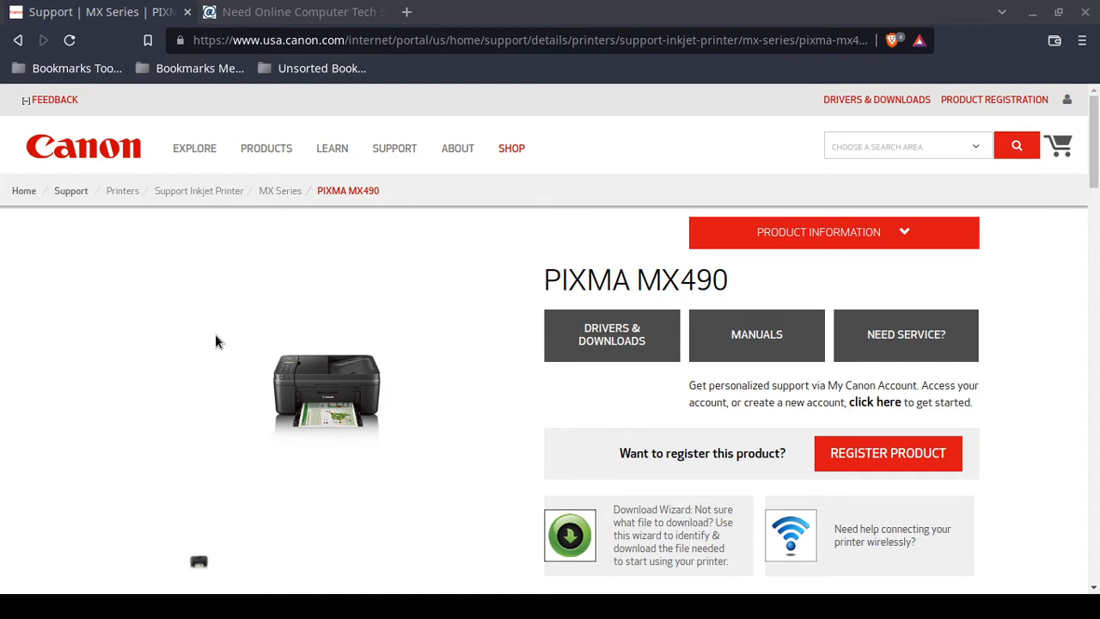
{"action": "mouse_move", "coordinate": [222, 333]}
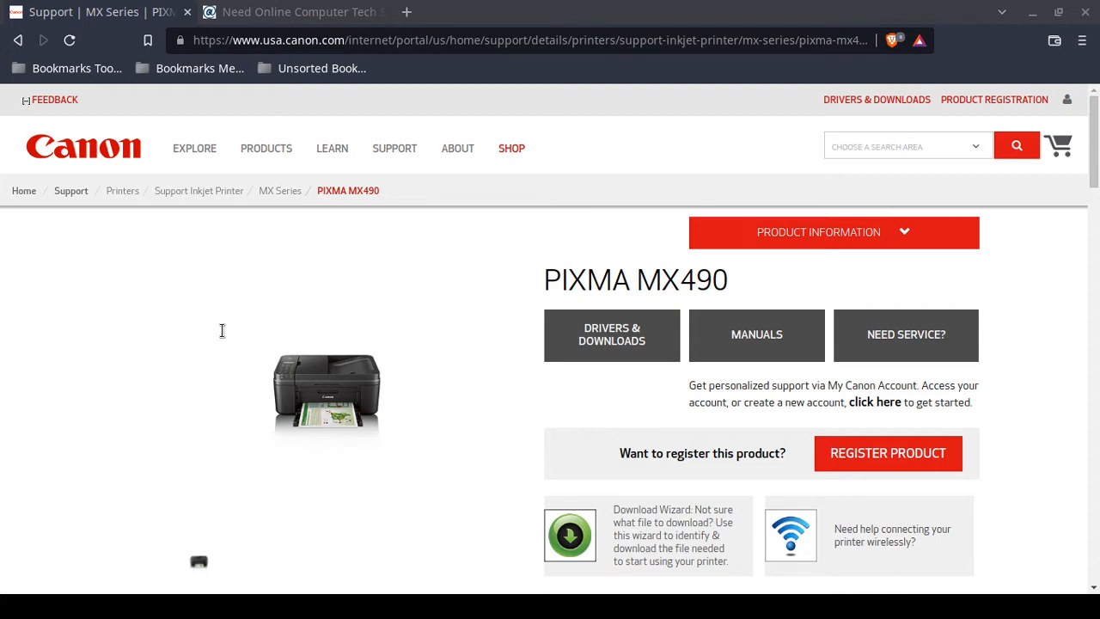
Switch from the Canon PIXMA MX490 page to the anetcomputers.com tech-support tab.
{"action": "left_click", "coordinate": [27, 99]}
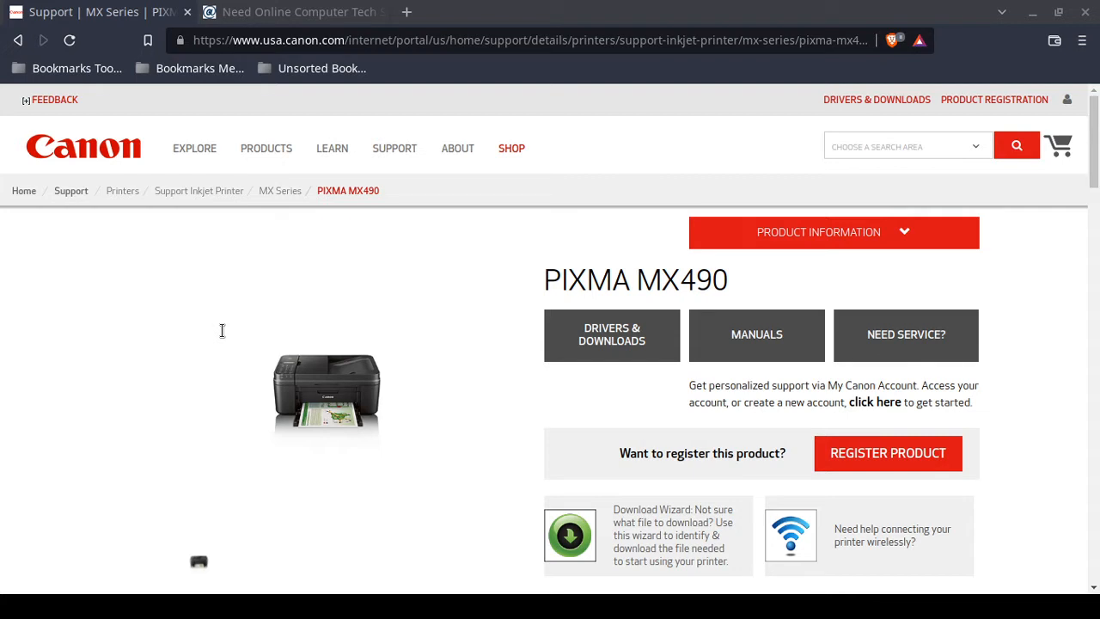
{"action": "mouse_move", "coordinate": [256, 299]}
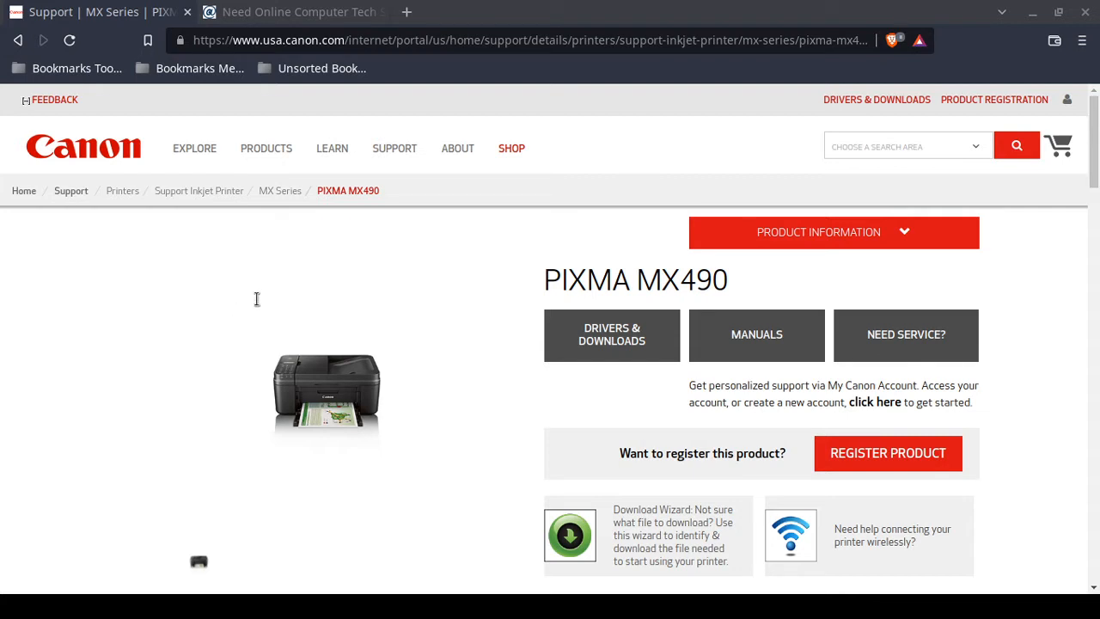
{"action": "mouse_move", "coordinate": [269, 296]}
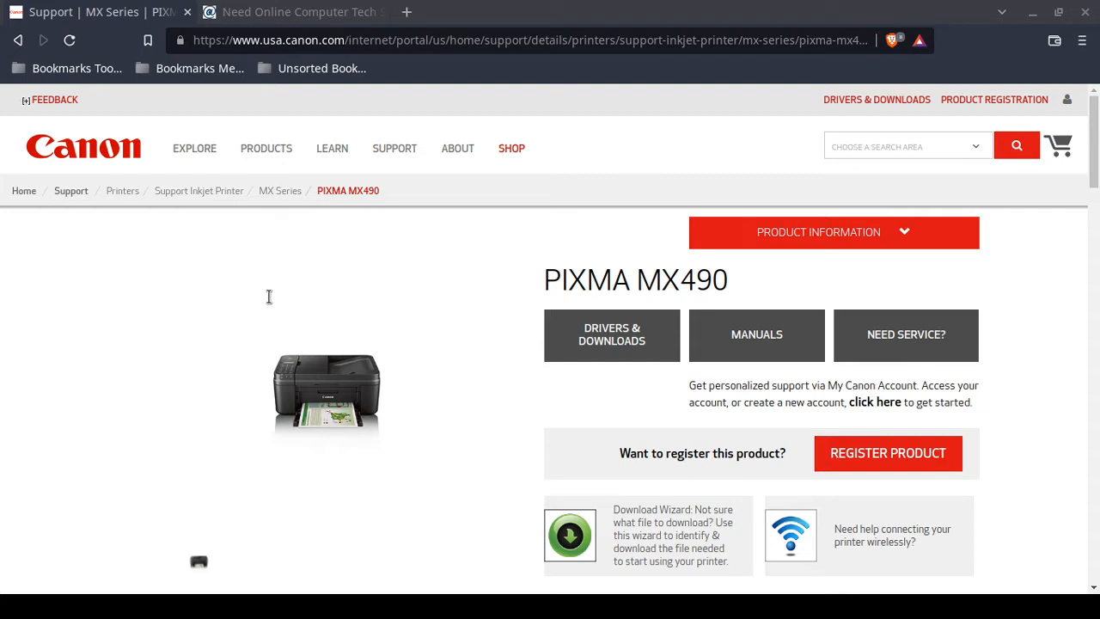
{"action": "mouse_move", "coordinate": [274, 297]}
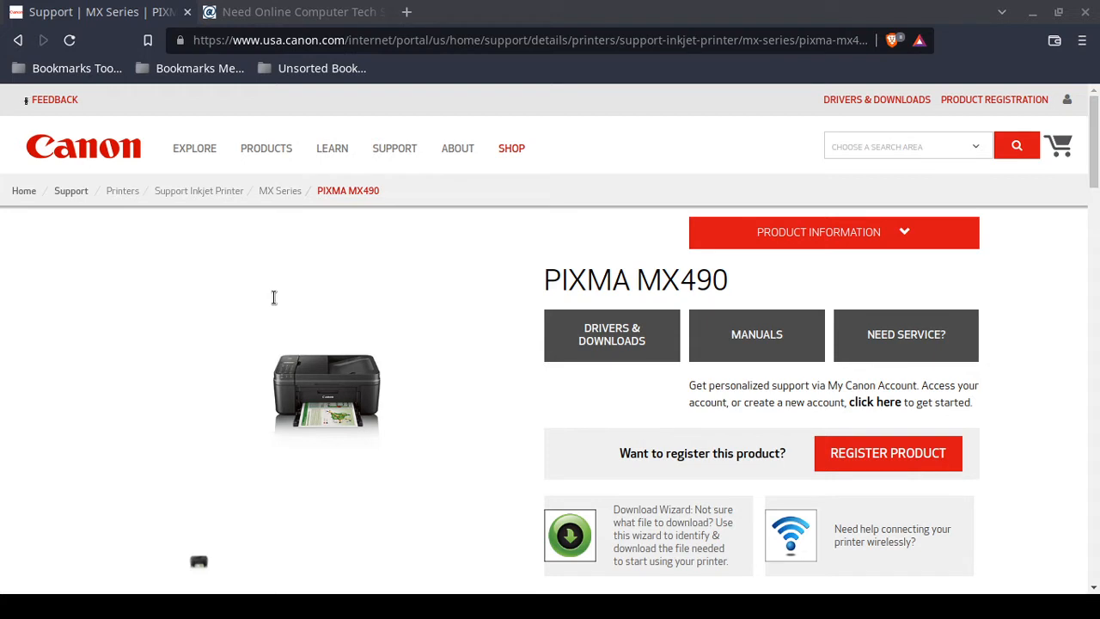
{"action": "mouse_move", "coordinate": [271, 293]}
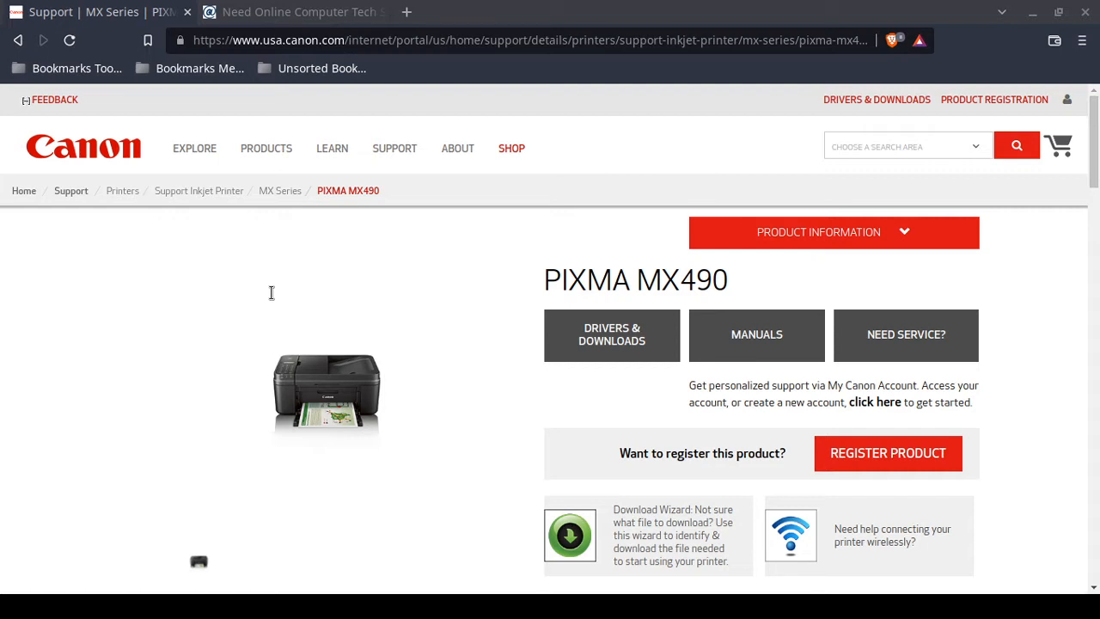
{"action": "mouse_move", "coordinate": [291, 289]}
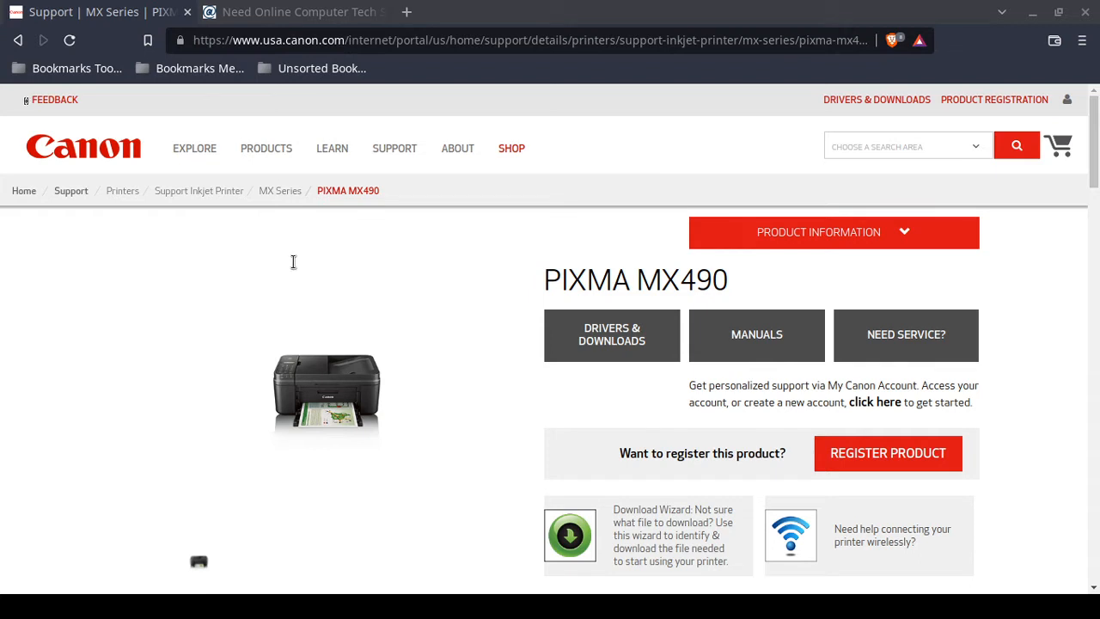
{"action": "mouse_move", "coordinate": [278, 292]}
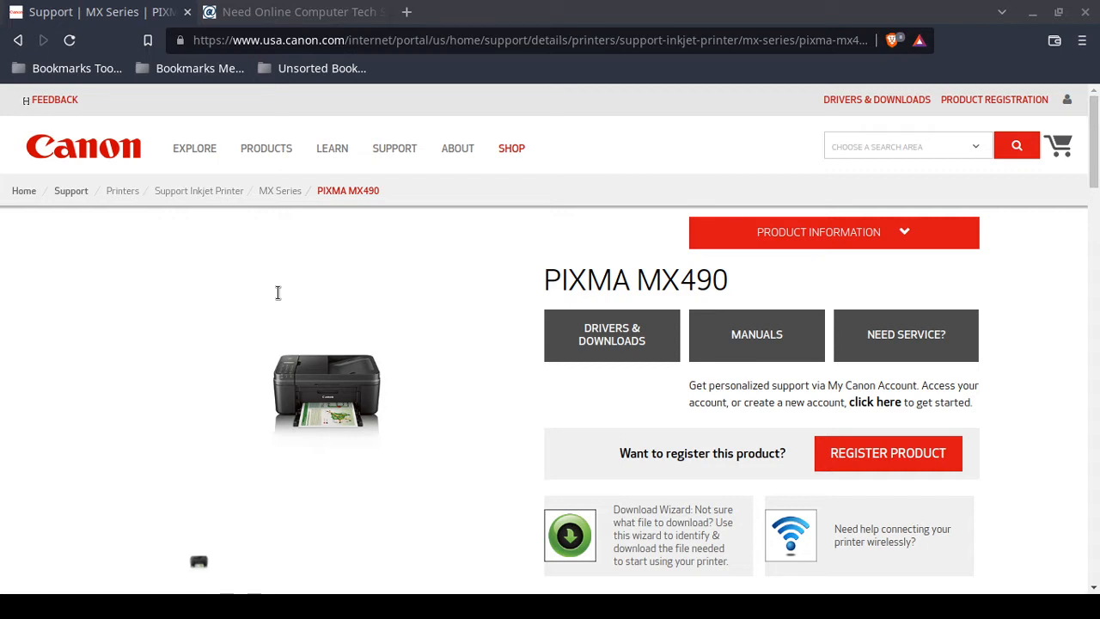
{"action": "mouse_move", "coordinate": [279, 293]}
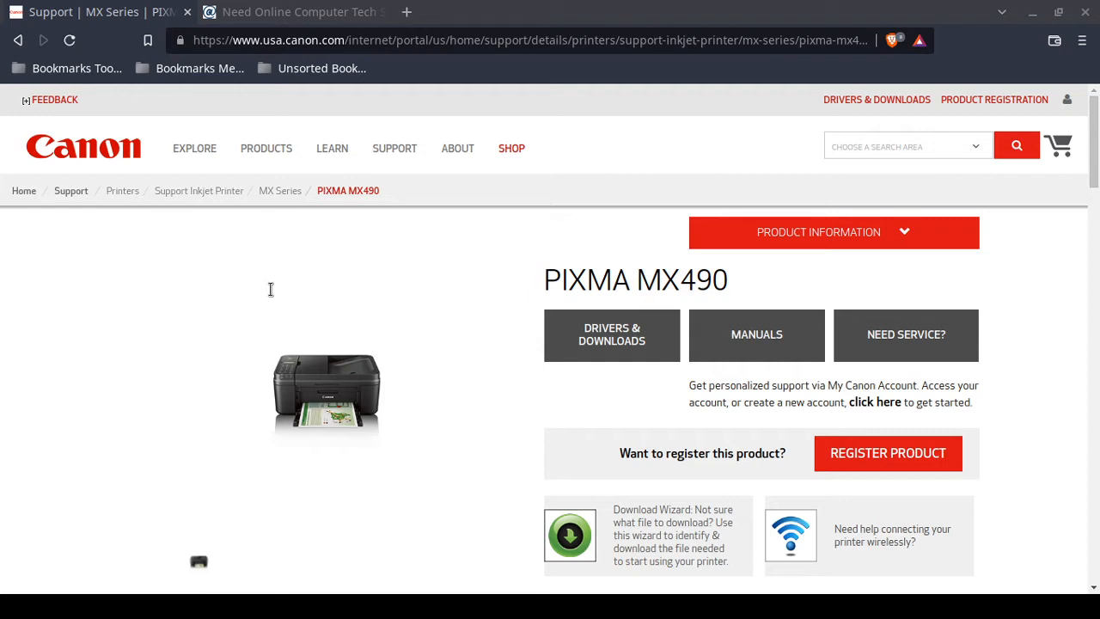
{"action": "mouse_move", "coordinate": [278, 290]}
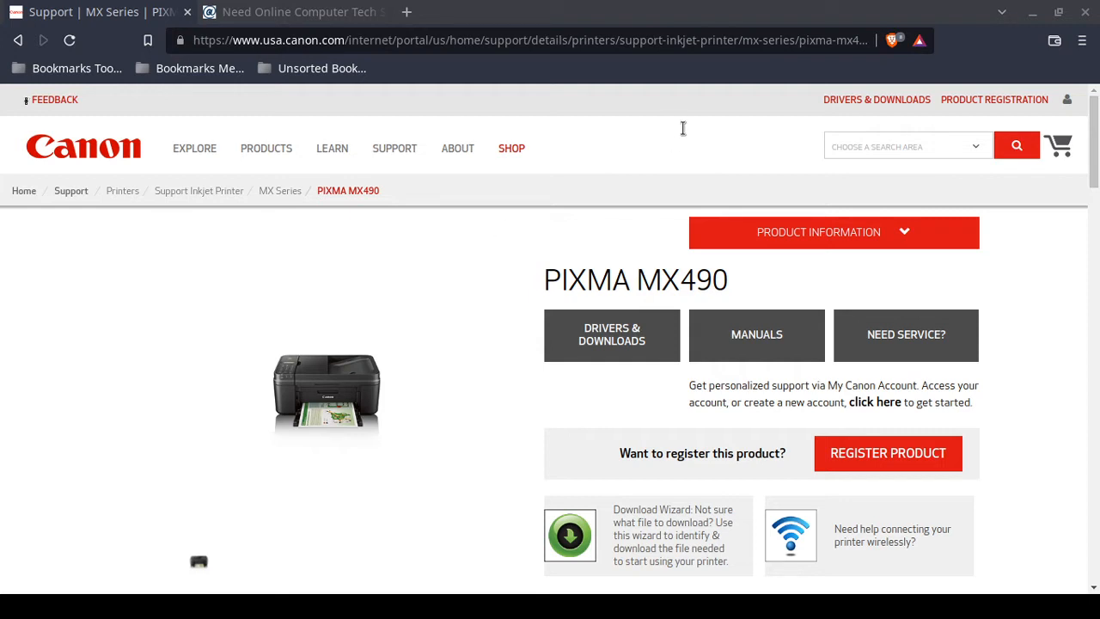
{"action": "mouse_move", "coordinate": [587, 257]}
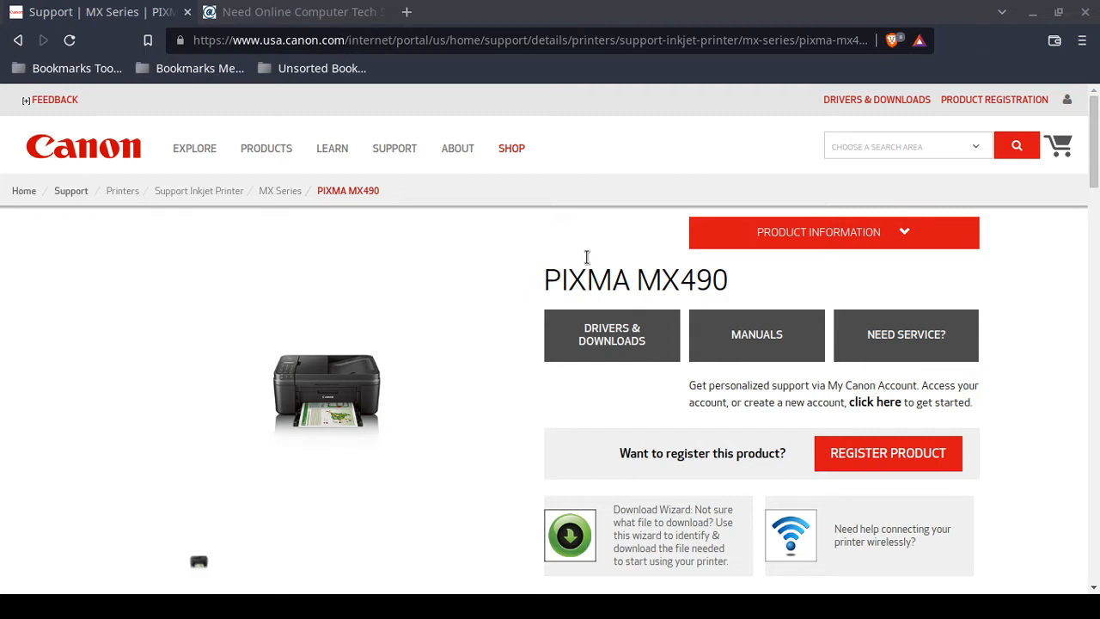
{"action": "mouse_move", "coordinate": [507, 333]}
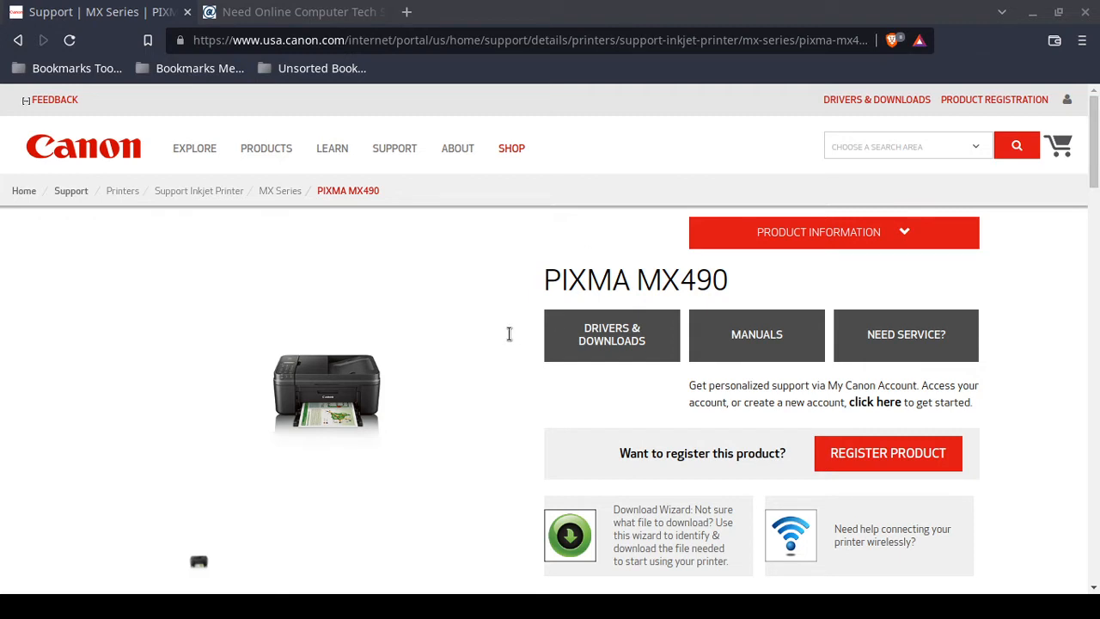
{"action": "mouse_move", "coordinate": [259, 251]}
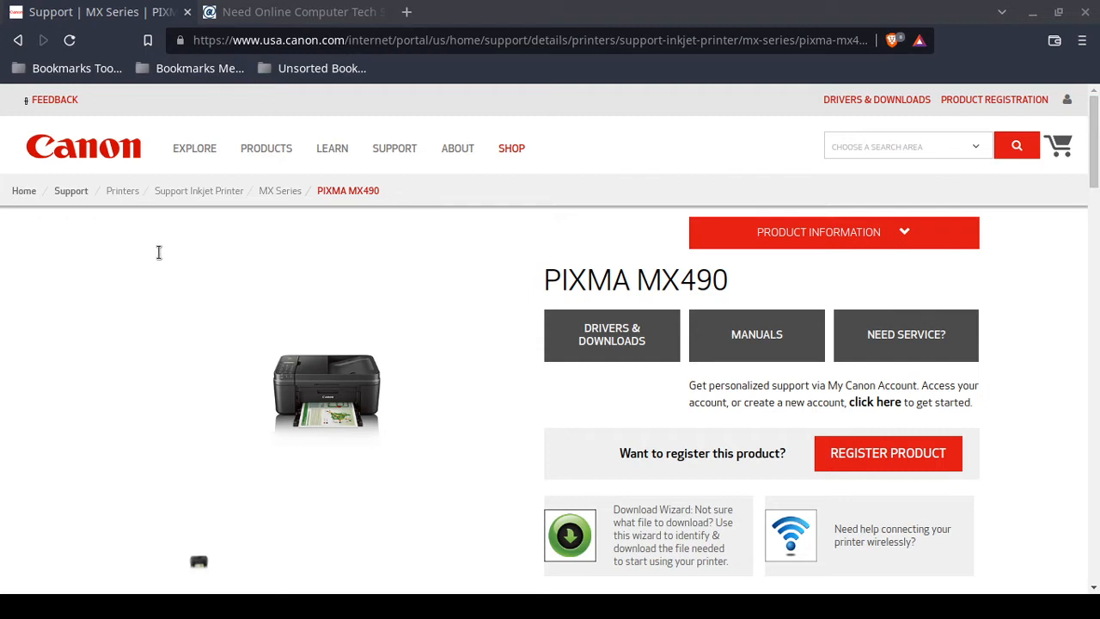
{"action": "mouse_move", "coordinate": [266, 222]}
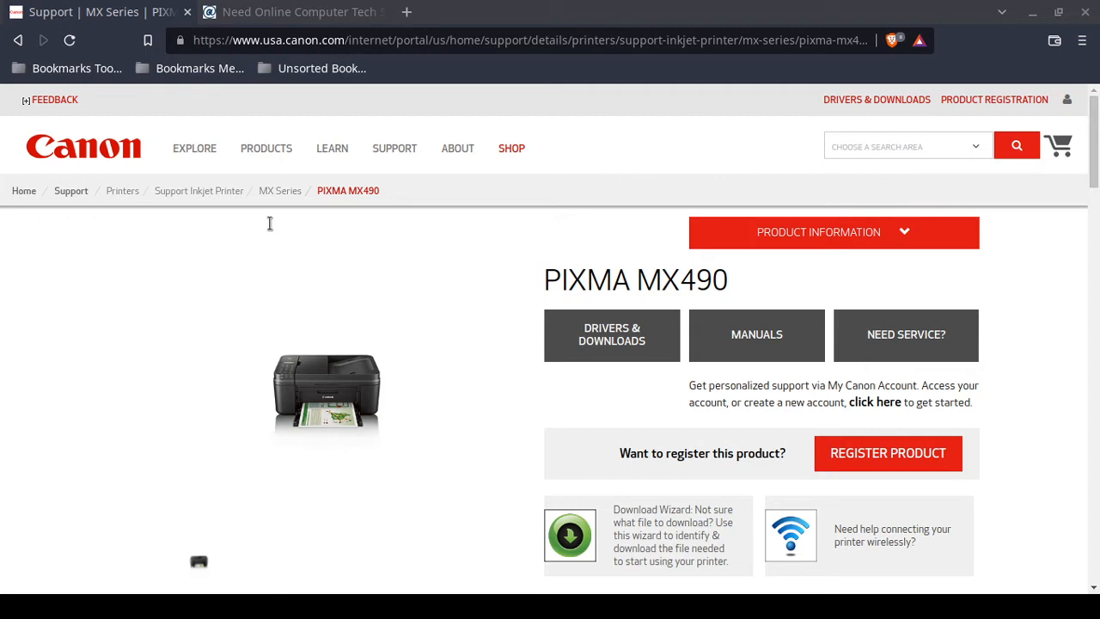
{"action": "mouse_move", "coordinate": [199, 260]}
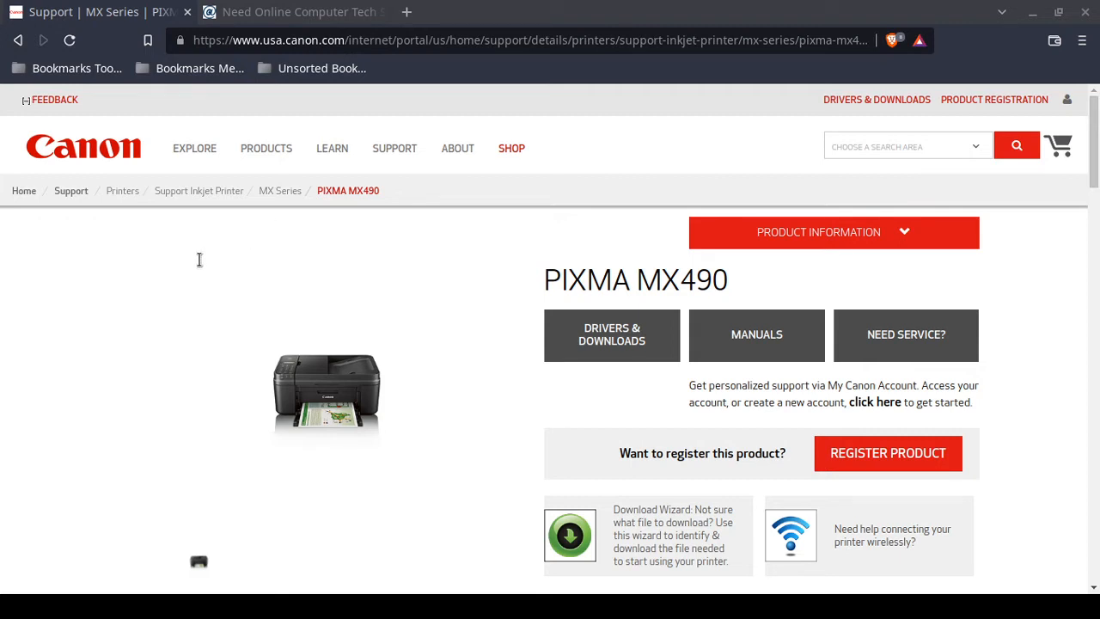
{"action": "mouse_move", "coordinate": [201, 256]}
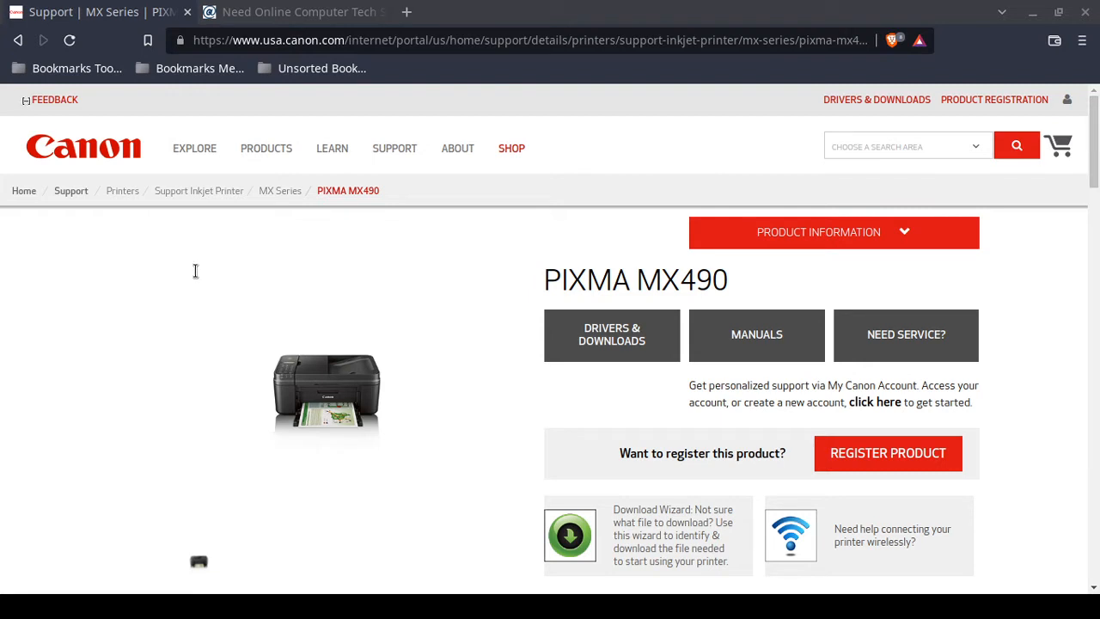
{"action": "mouse_move", "coordinate": [208, 273]}
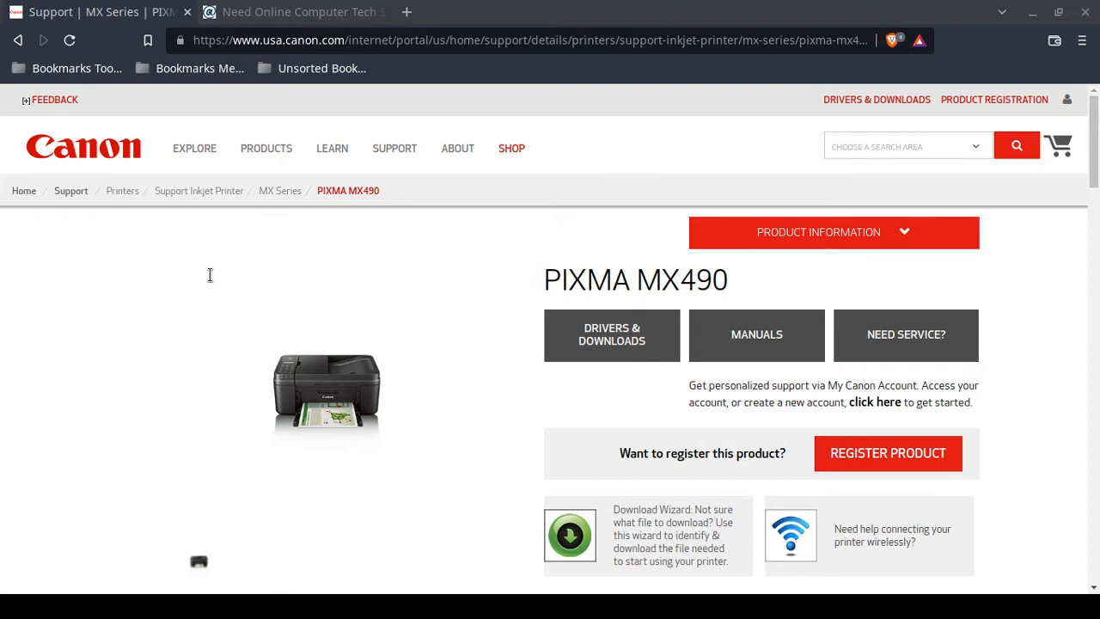
{"action": "mouse_move", "coordinate": [228, 283]}
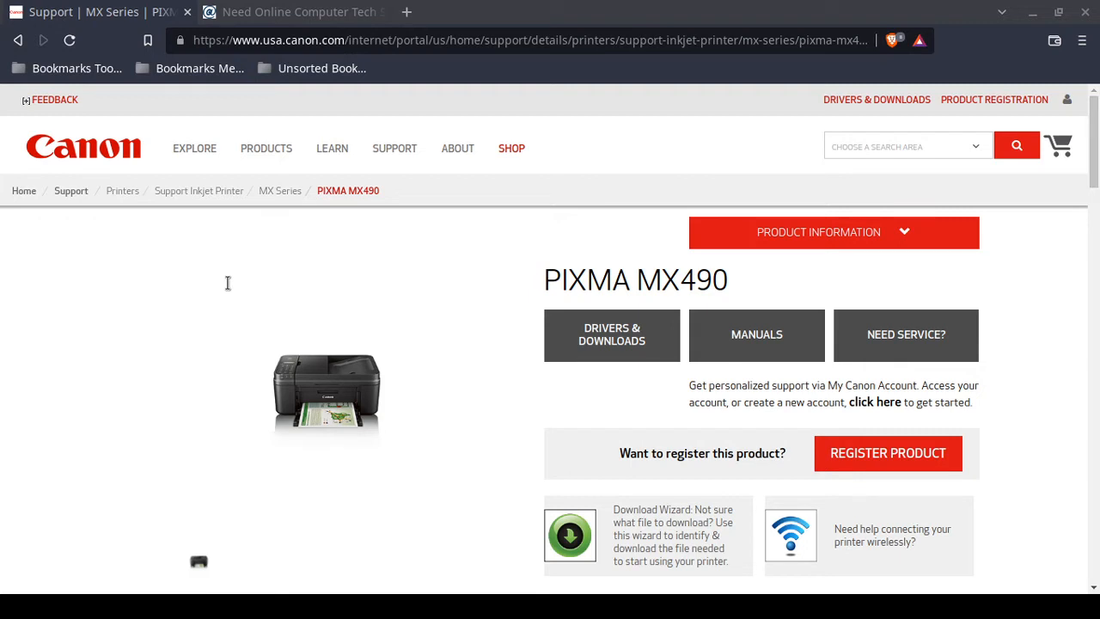
{"action": "mouse_move", "coordinate": [263, 344]}
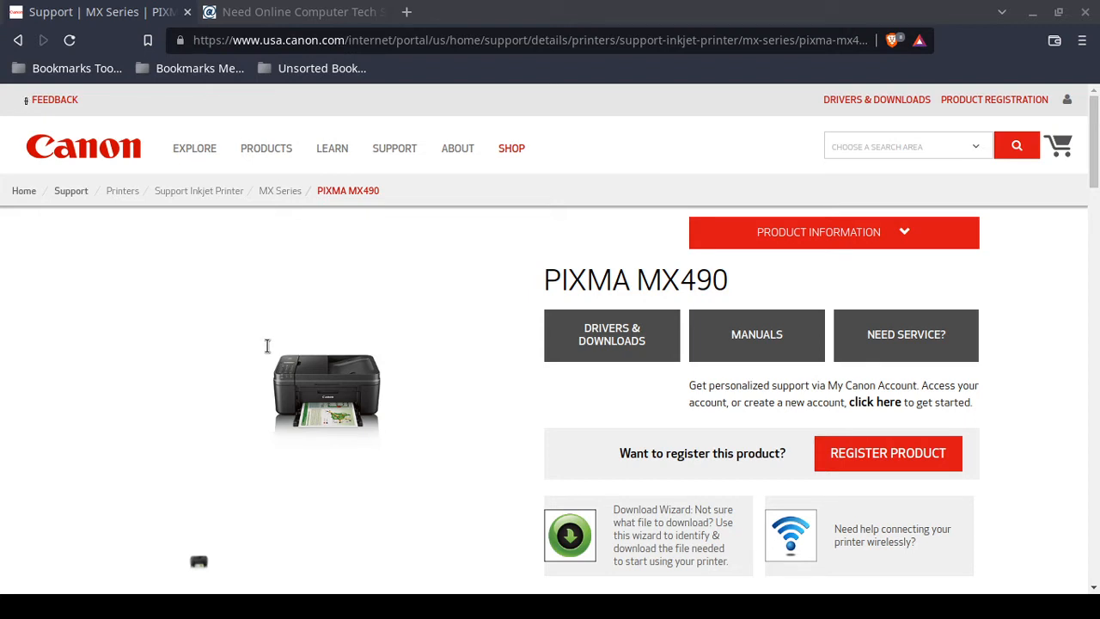
{"action": "mouse_move", "coordinate": [298, 345]}
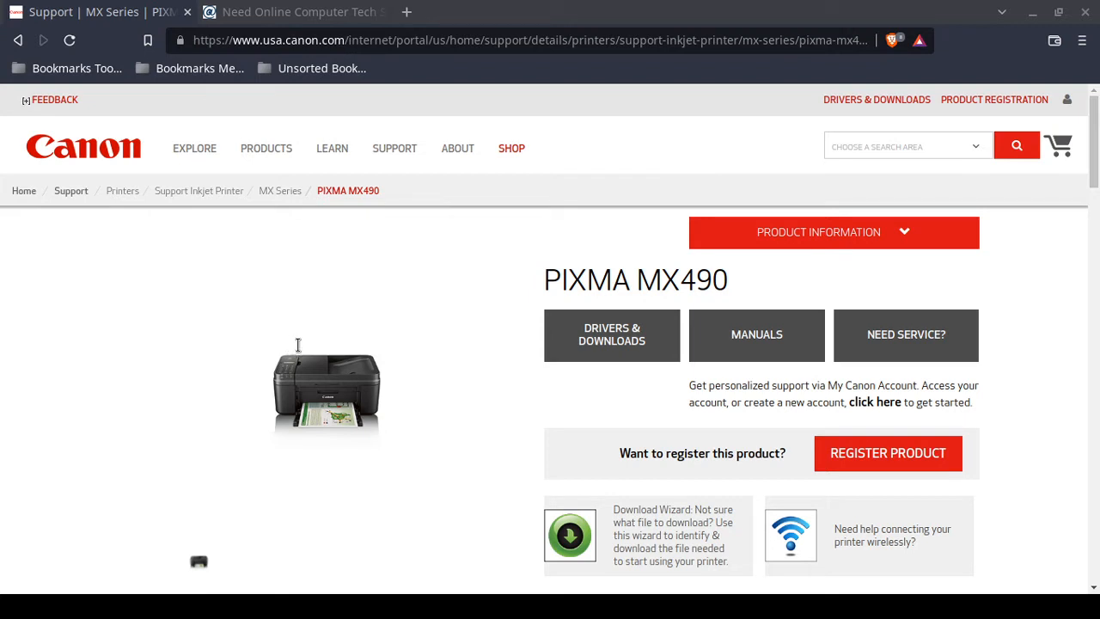
{"action": "mouse_move", "coordinate": [299, 344]}
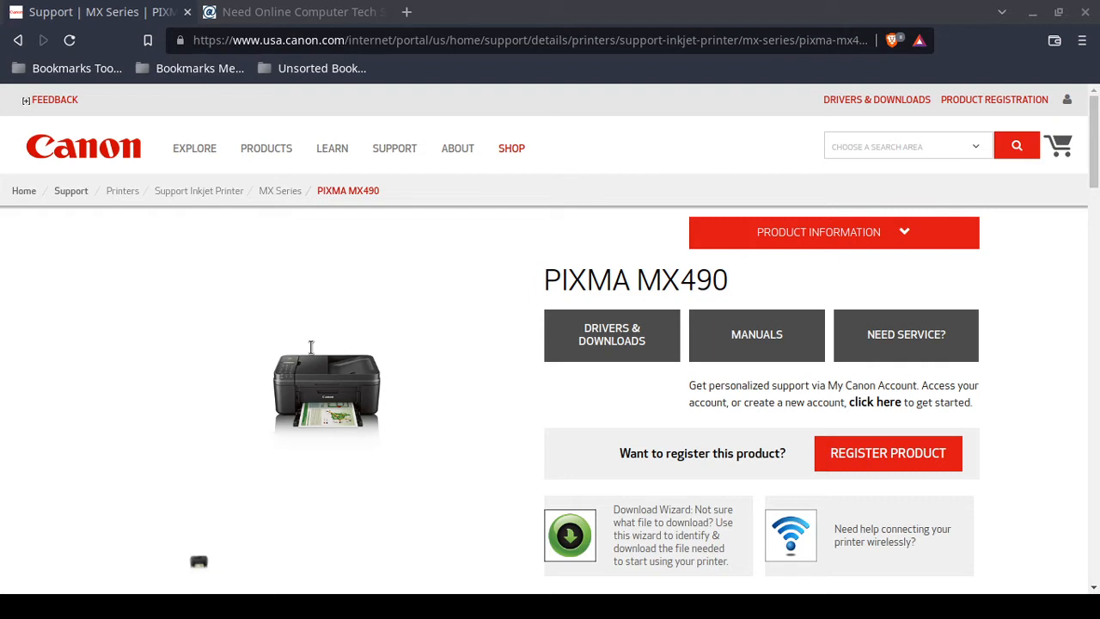
{"action": "mouse_move", "coordinate": [317, 342]}
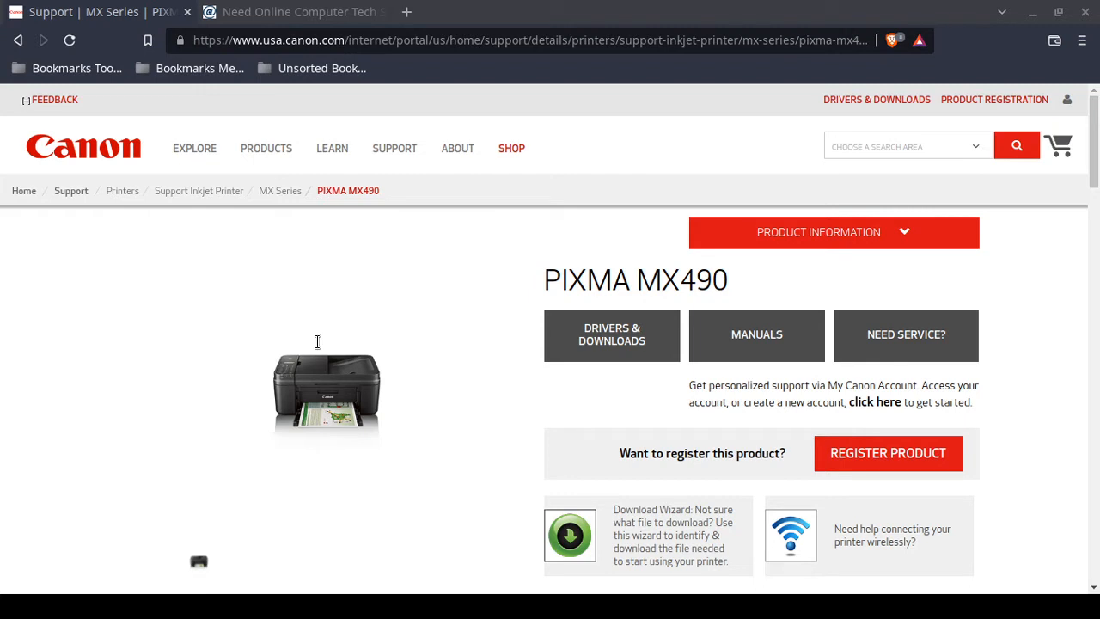
{"action": "mouse_move", "coordinate": [687, 278]}
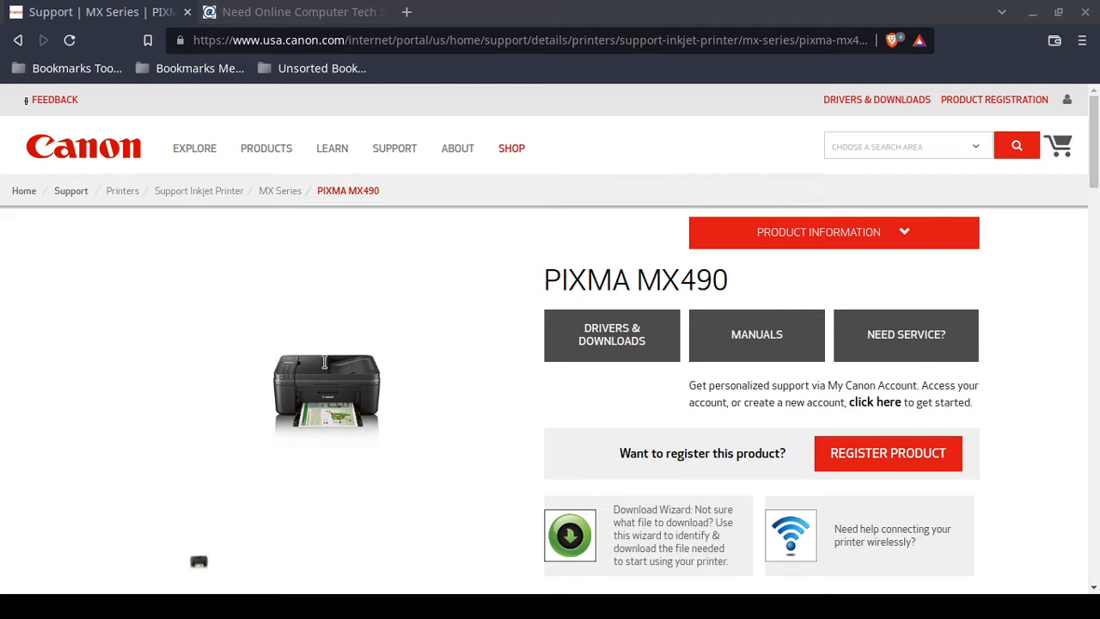
{"action": "mouse_move", "coordinate": [235, 350]}
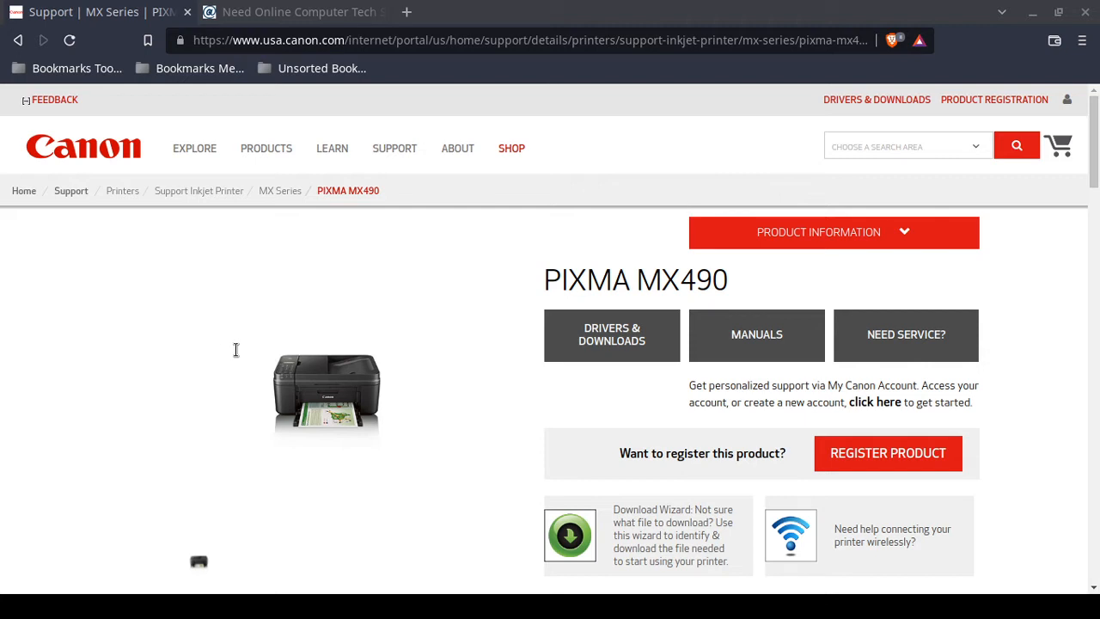
{"action": "mouse_move", "coordinate": [126, 355]}
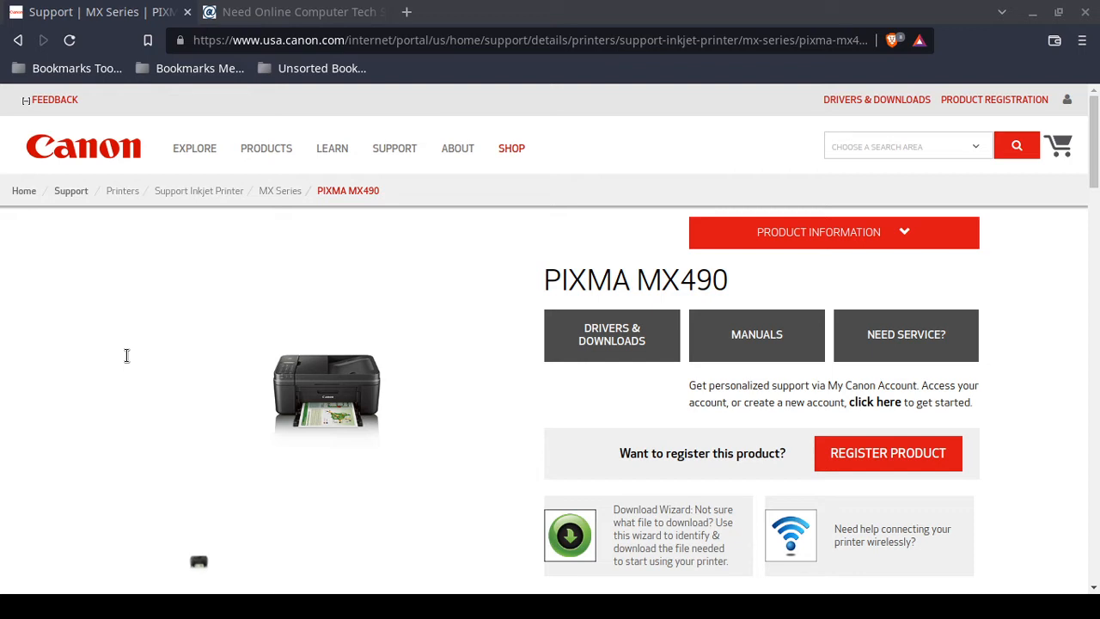
{"action": "mouse_move", "coordinate": [89, 378]}
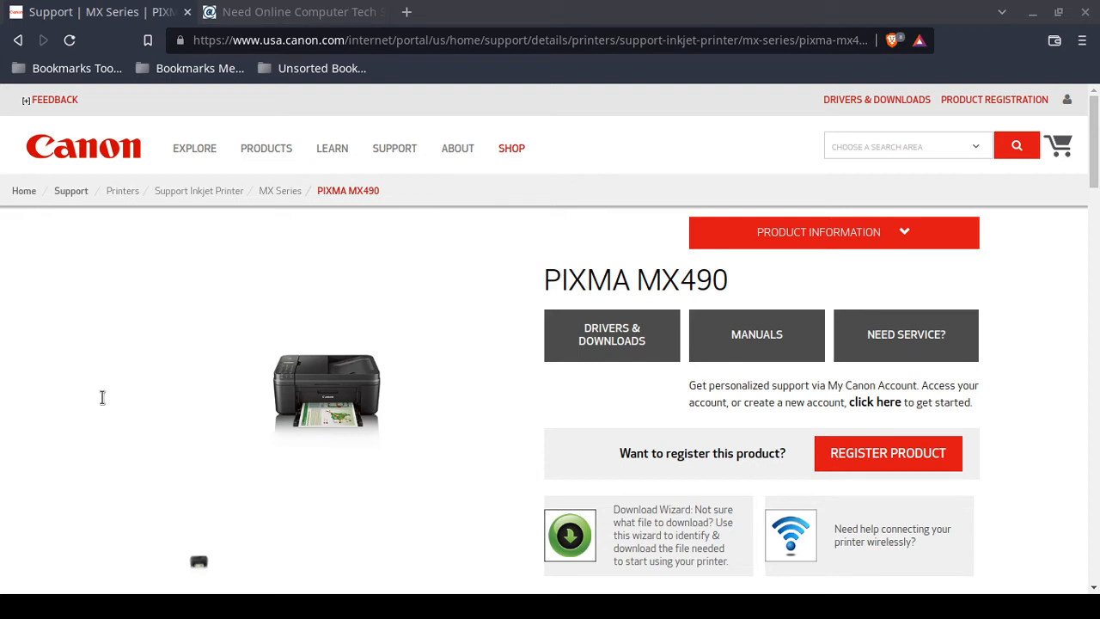
{"action": "mouse_move", "coordinate": [135, 408]}
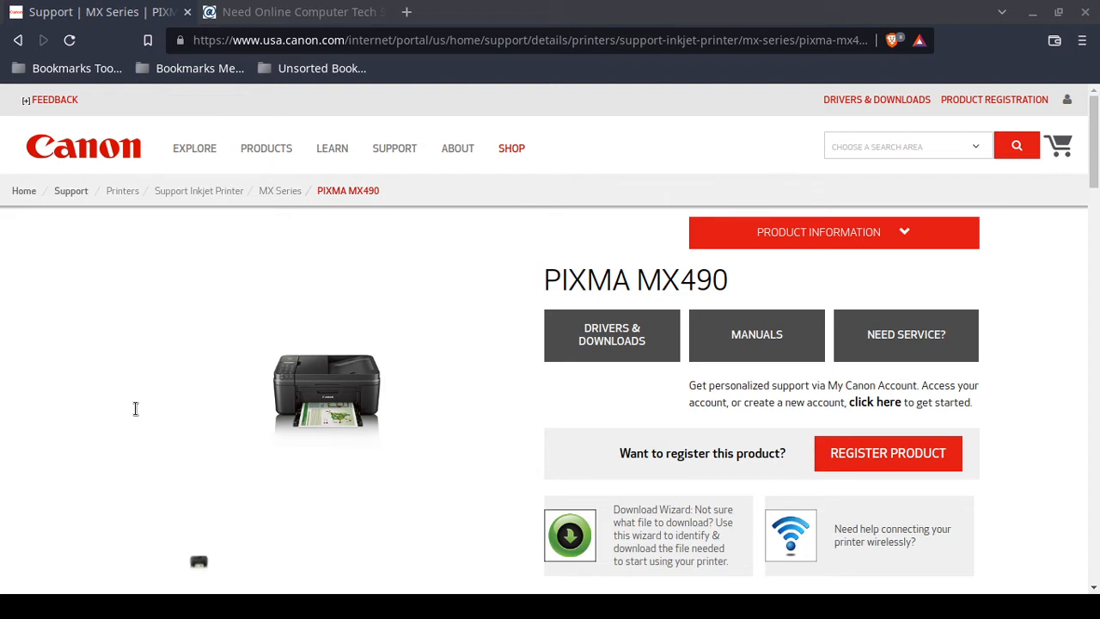
{"action": "mouse_move", "coordinate": [271, 397]}
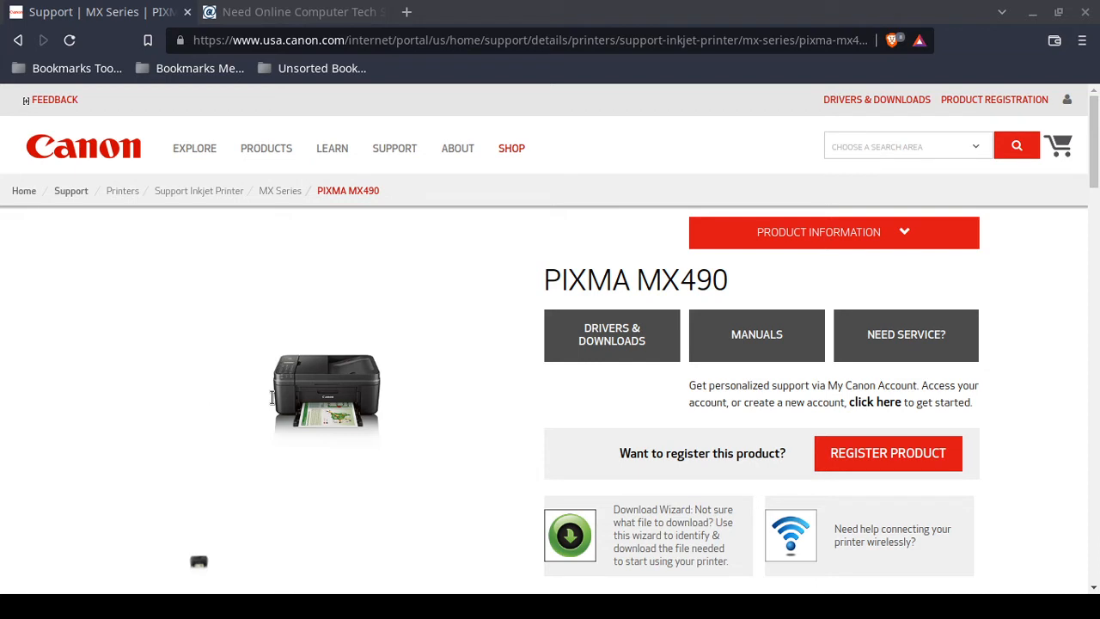
{"action": "mouse_move", "coordinate": [396, 394]}
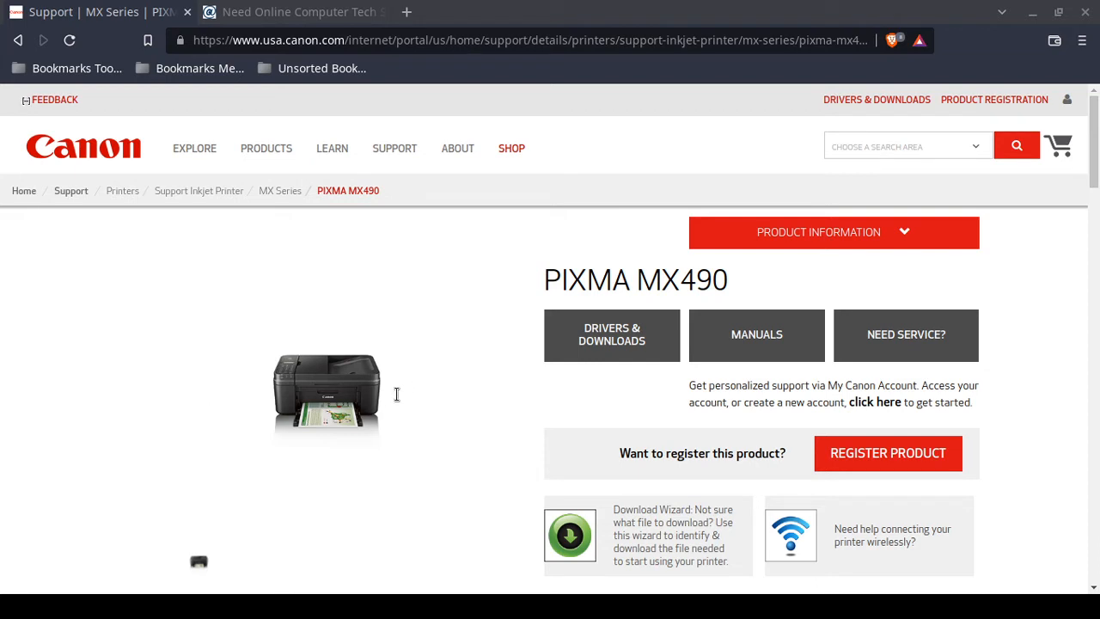
{"action": "mouse_move", "coordinate": [394, 394]}
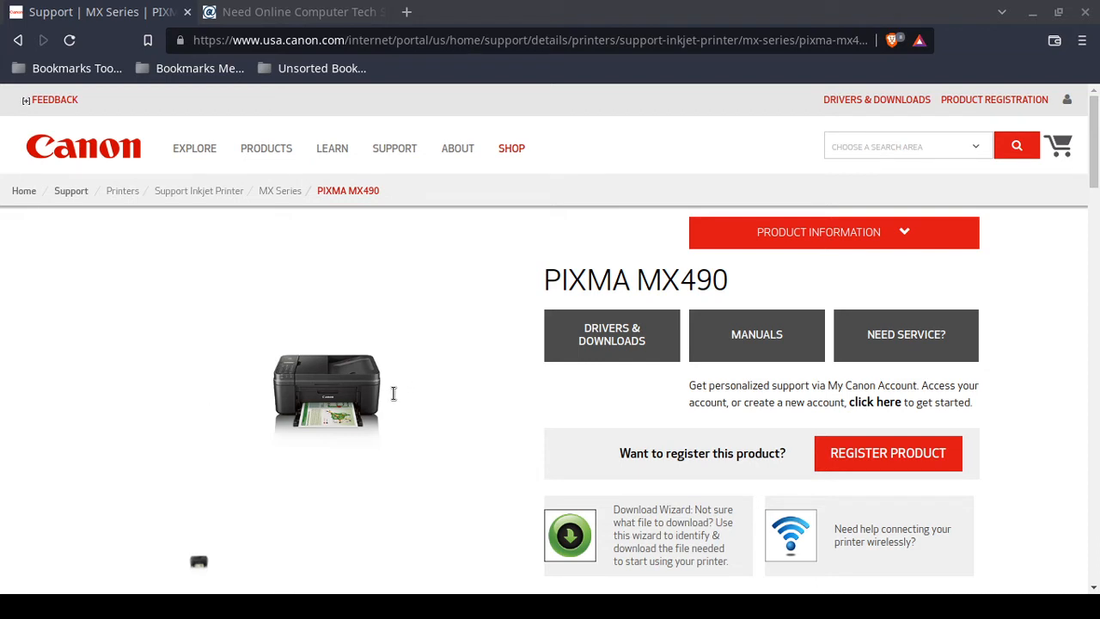
{"action": "mouse_move", "coordinate": [645, 383]}
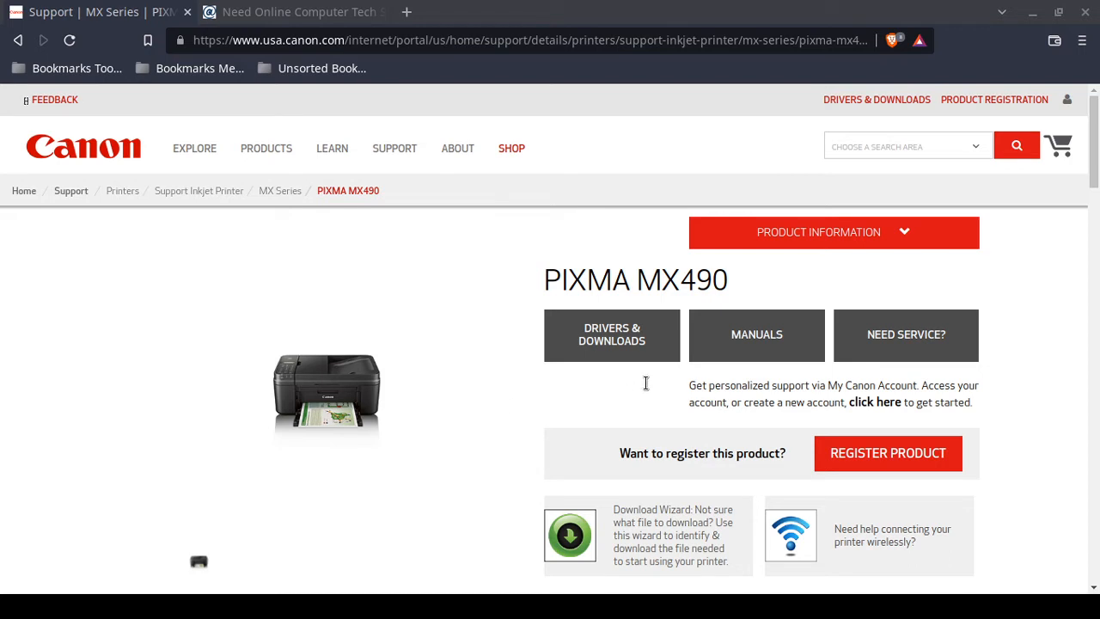
{"action": "mouse_move", "coordinate": [490, 404]}
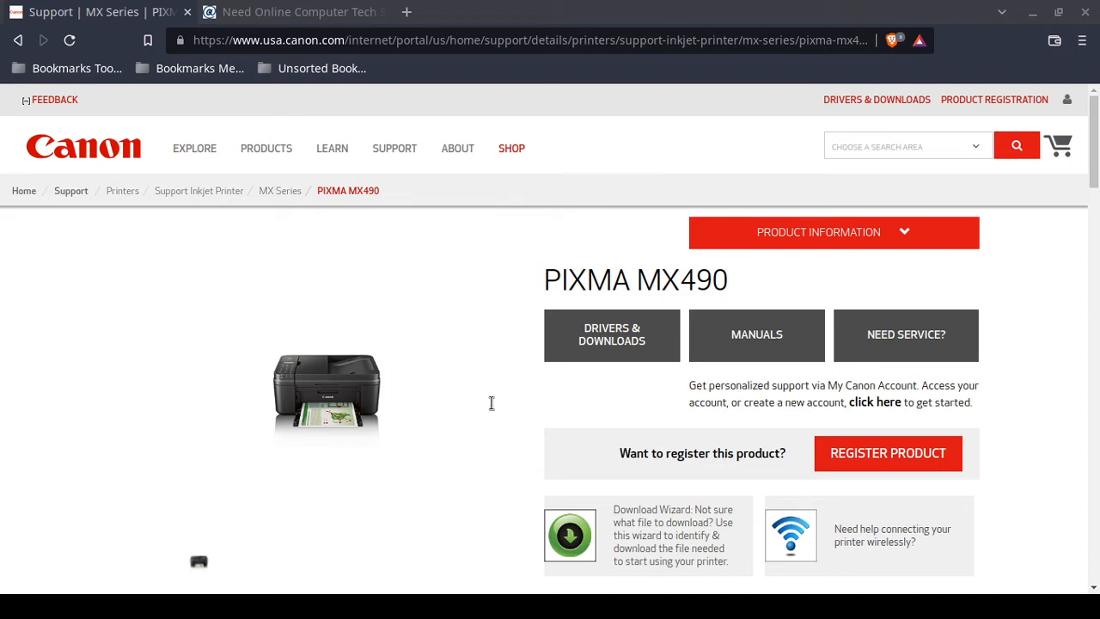
{"action": "mouse_move", "coordinate": [199, 403]}
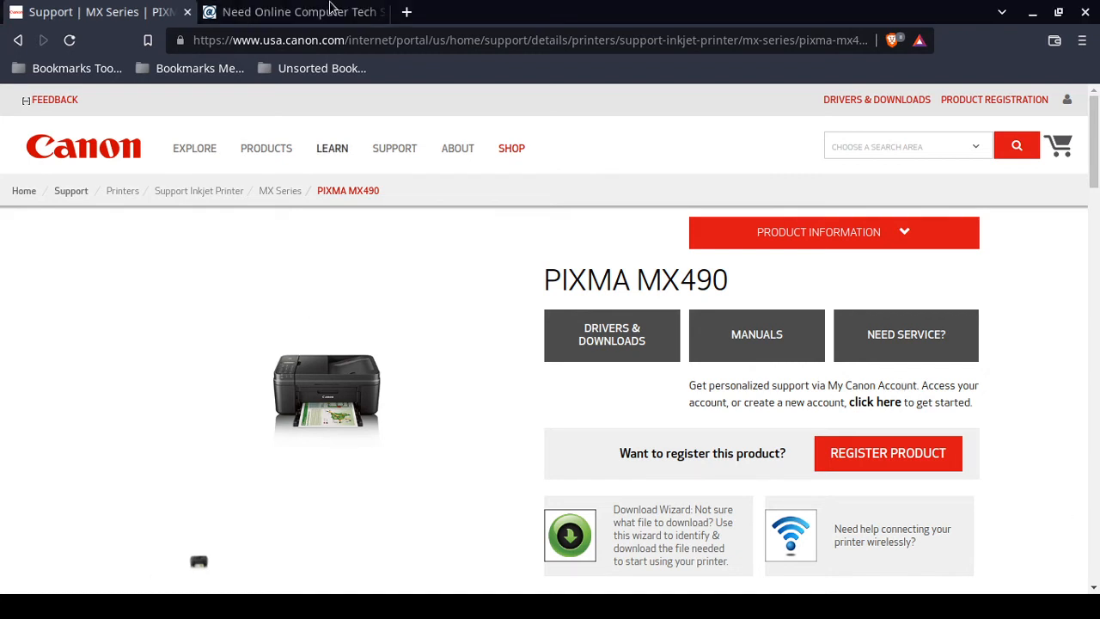
{"action": "left_click", "coordinate": [297, 12]}
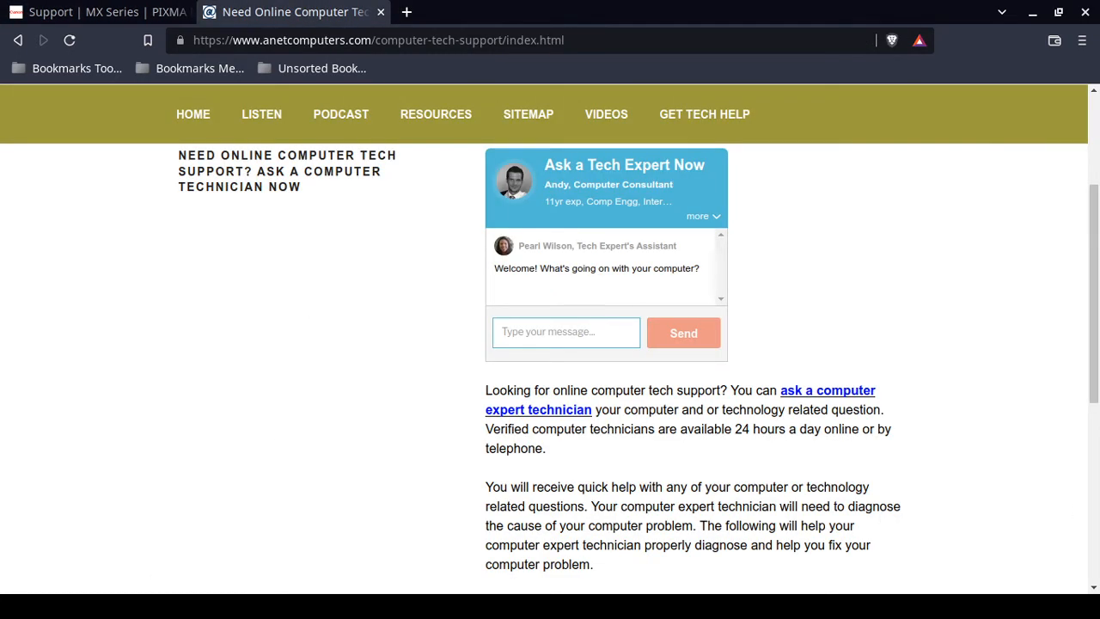
{"action": "mouse_move", "coordinate": [207, 399]}
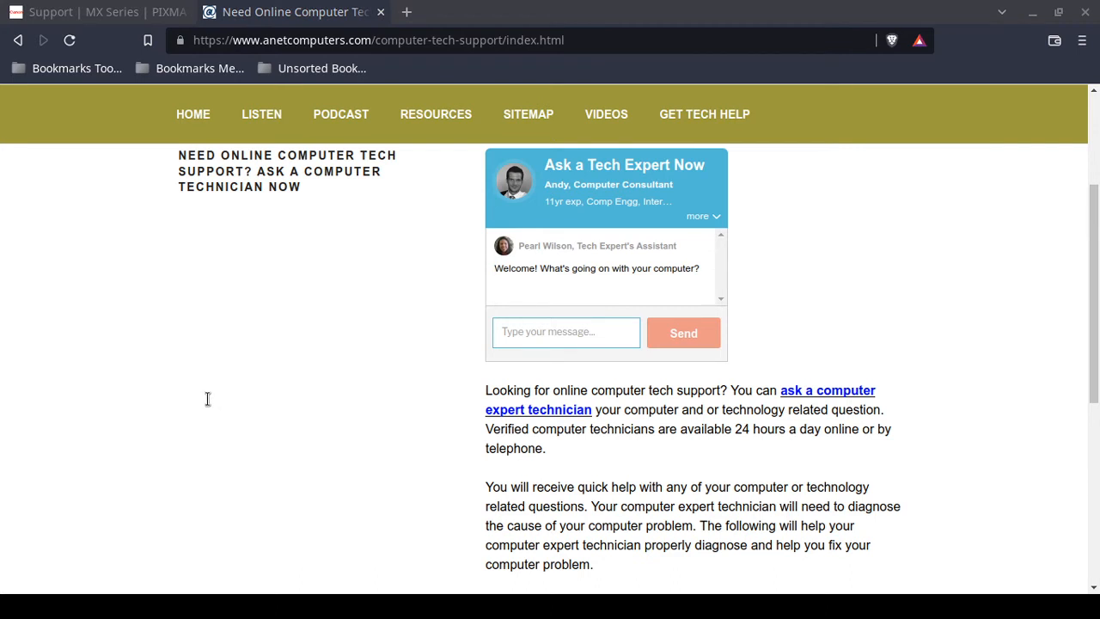
{"action": "mouse_move", "coordinate": [214, 404]}
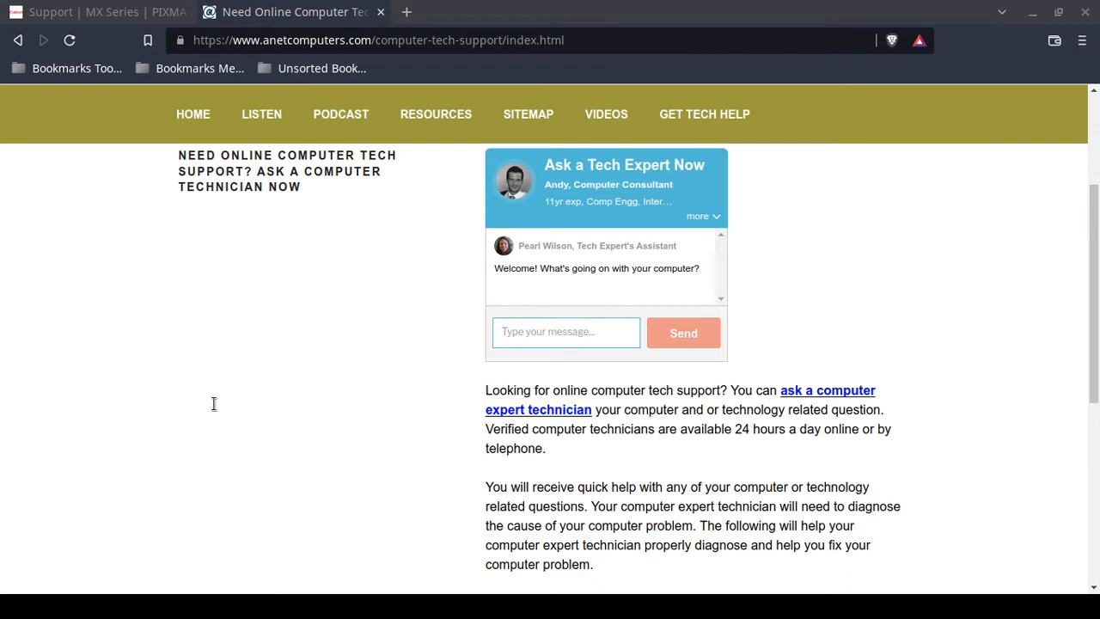
{"action": "mouse_move", "coordinate": [177, 431]}
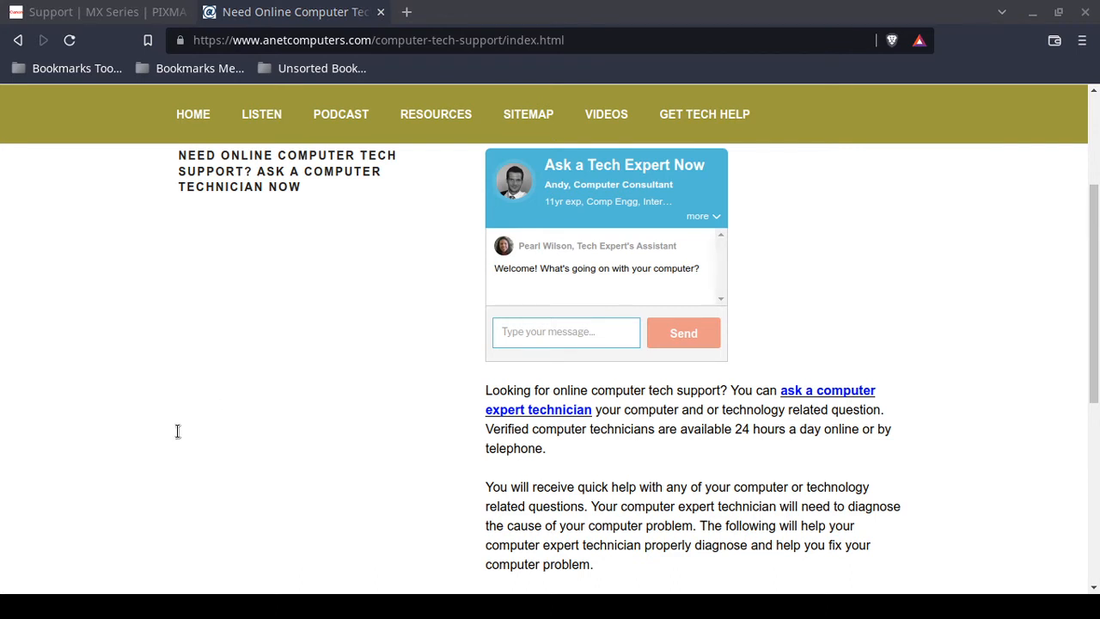
{"action": "mouse_move", "coordinate": [184, 435]}
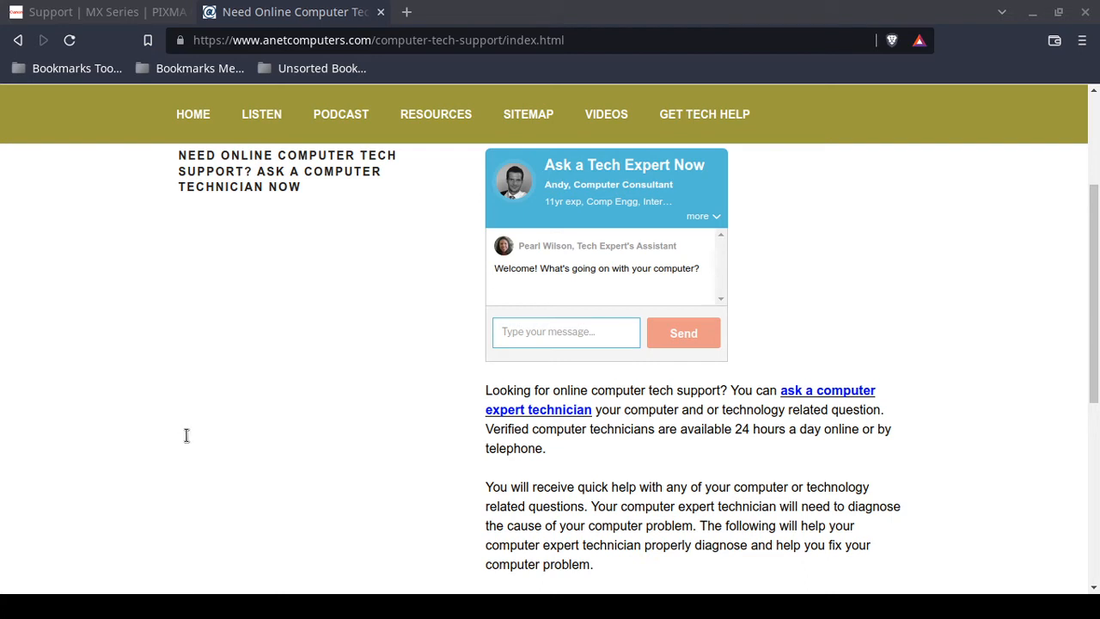
{"action": "mouse_move", "coordinate": [196, 447]}
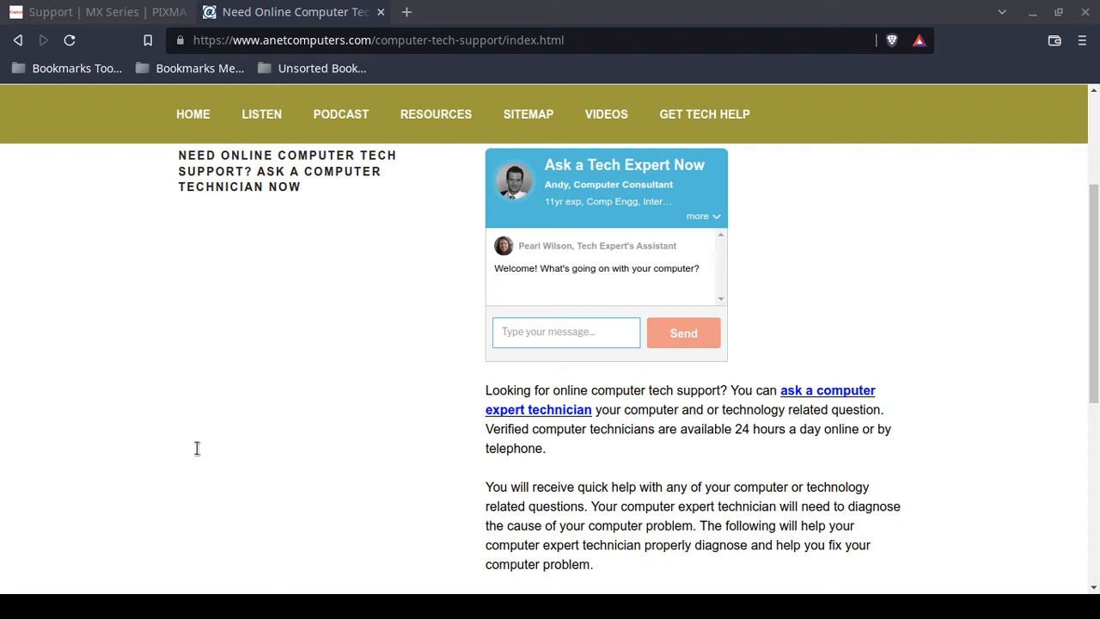
{"action": "mouse_move", "coordinate": [183, 464]}
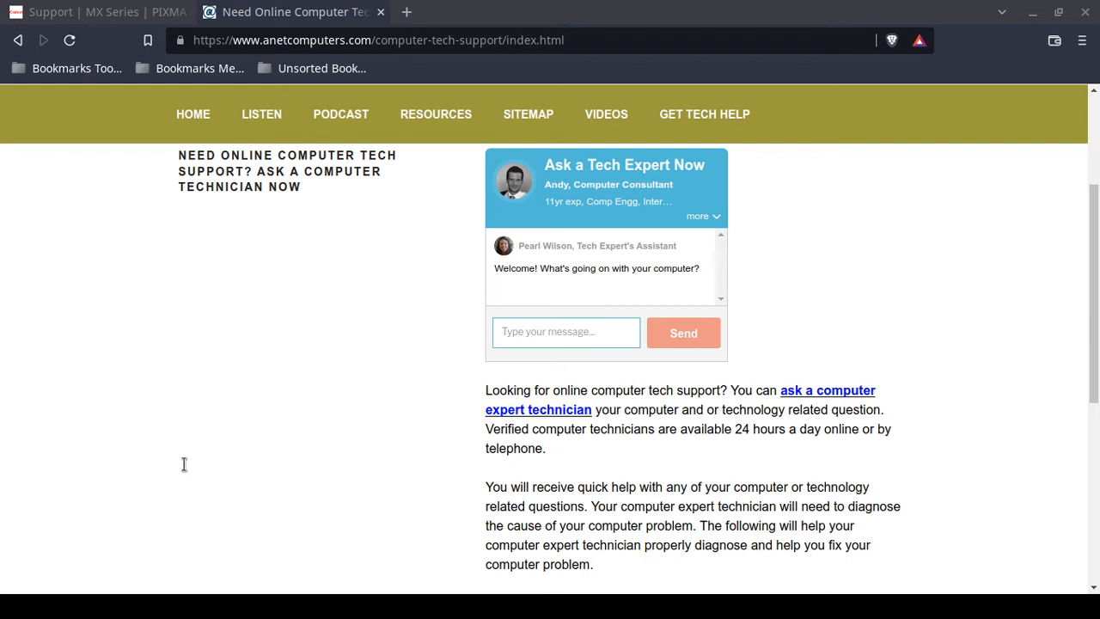
{"action": "mouse_move", "coordinate": [147, 479]}
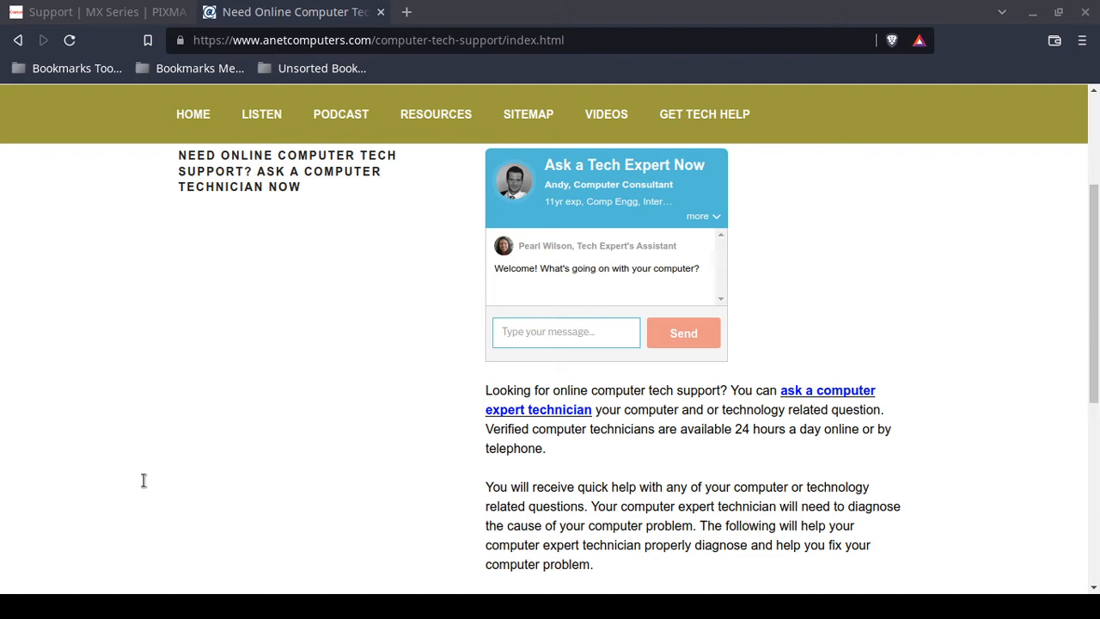
{"action": "mouse_move", "coordinate": [127, 485]}
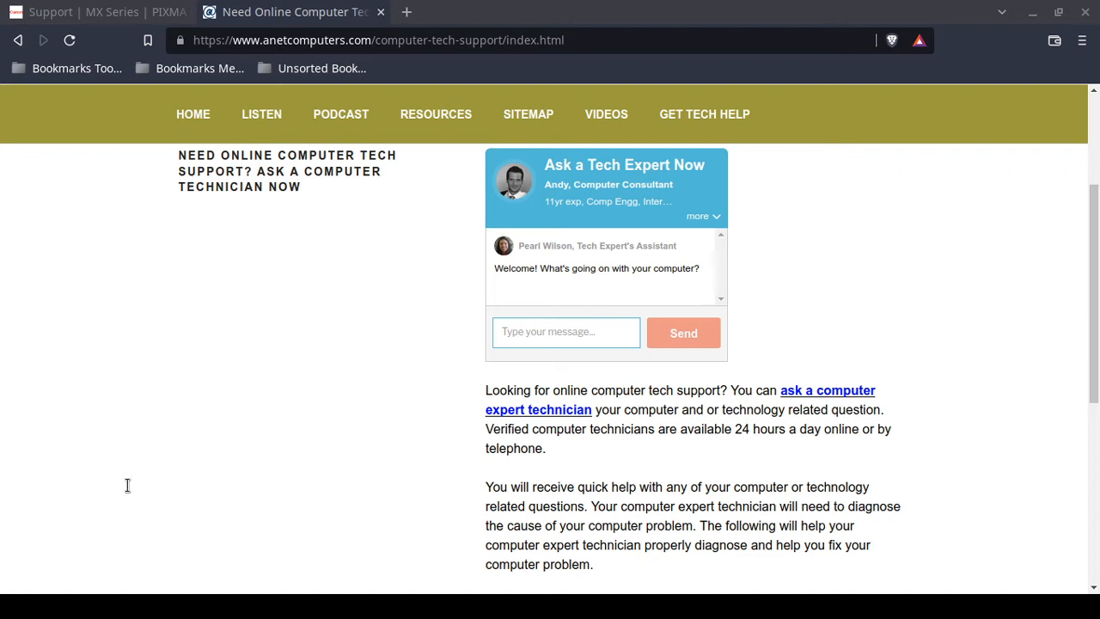
{"action": "mouse_move", "coordinate": [252, 464]}
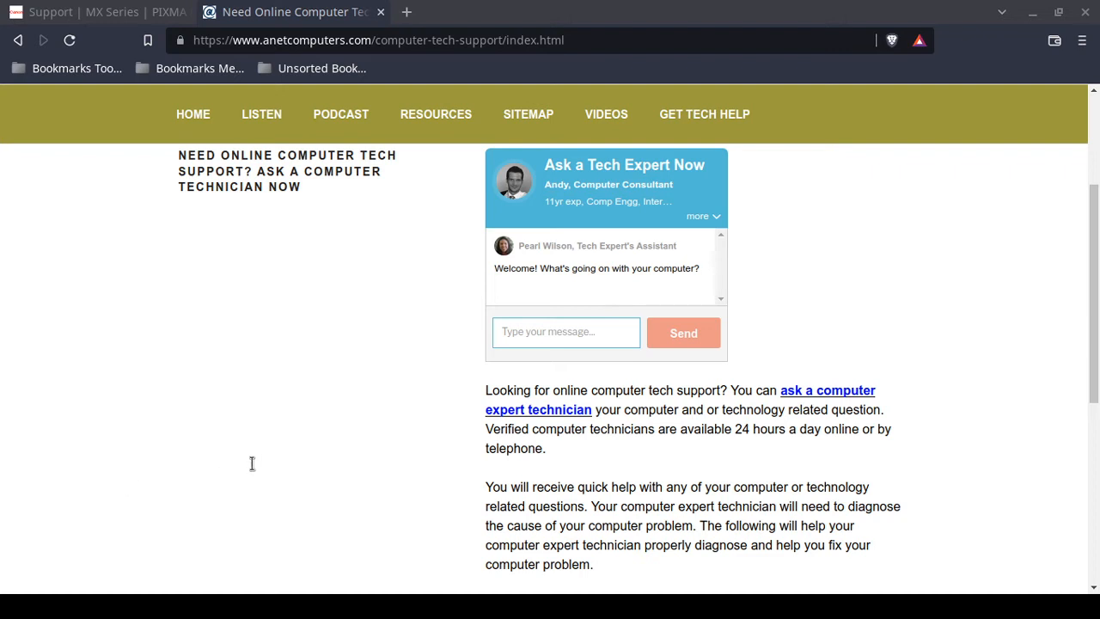
{"action": "mouse_move", "coordinate": [263, 471]}
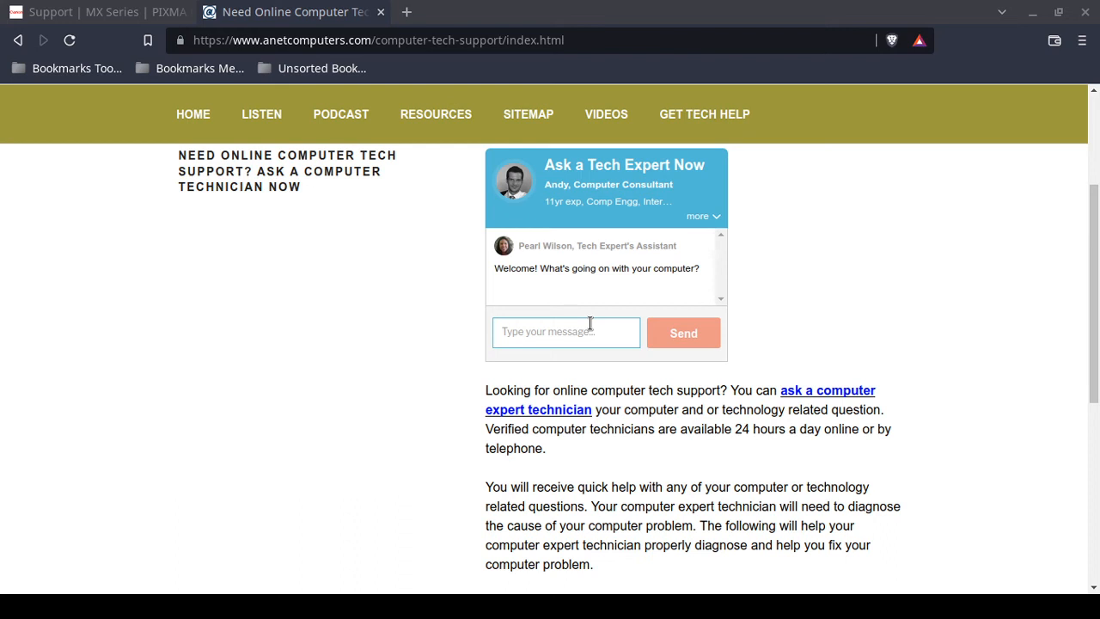
{"action": "mouse_move", "coordinate": [576, 331]}
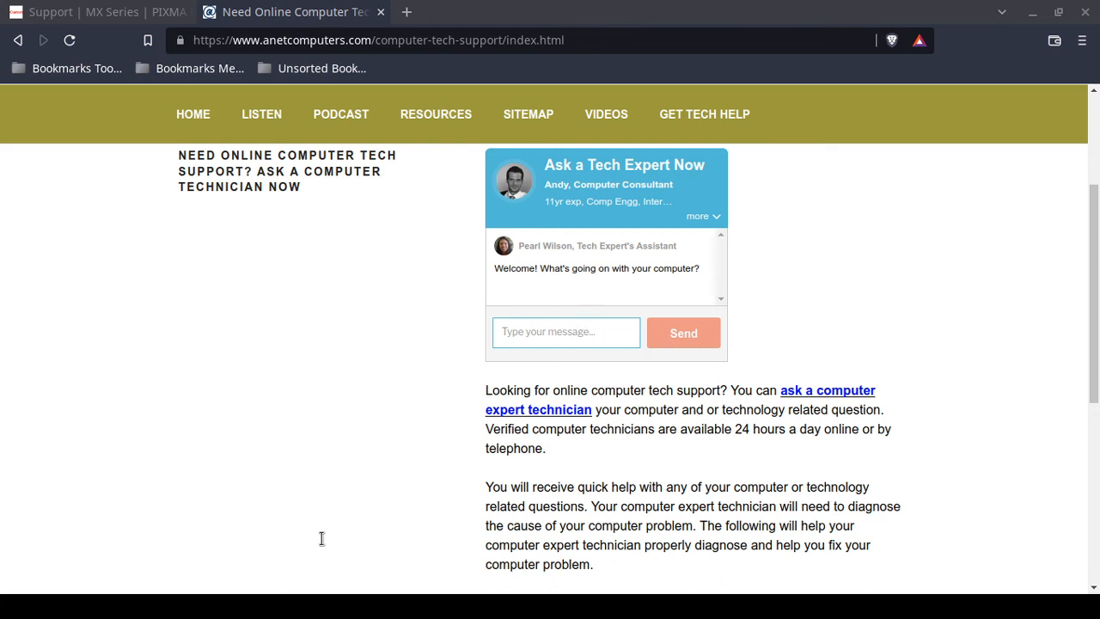
{"action": "mouse_move", "coordinate": [322, 535]}
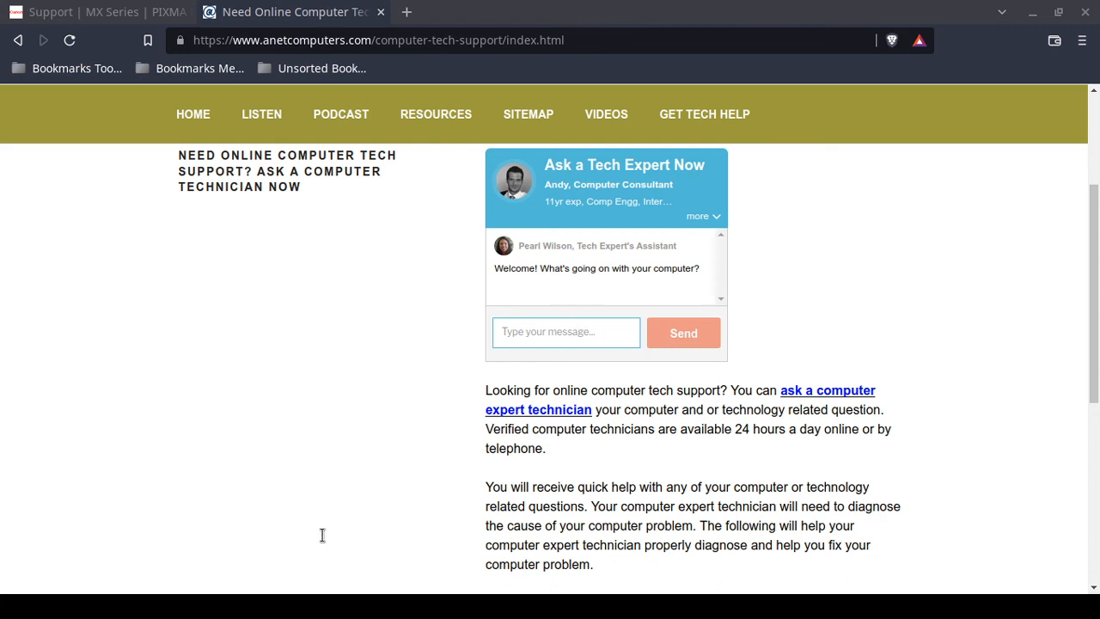
{"action": "mouse_move", "coordinate": [304, 542]}
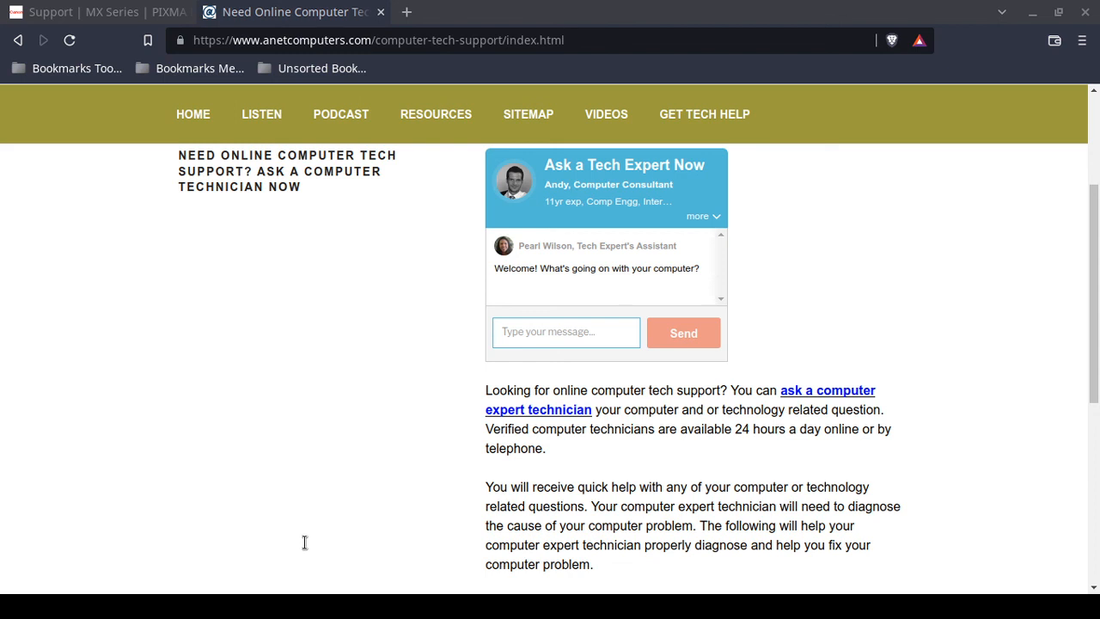
{"action": "mouse_move", "coordinate": [46, 544]}
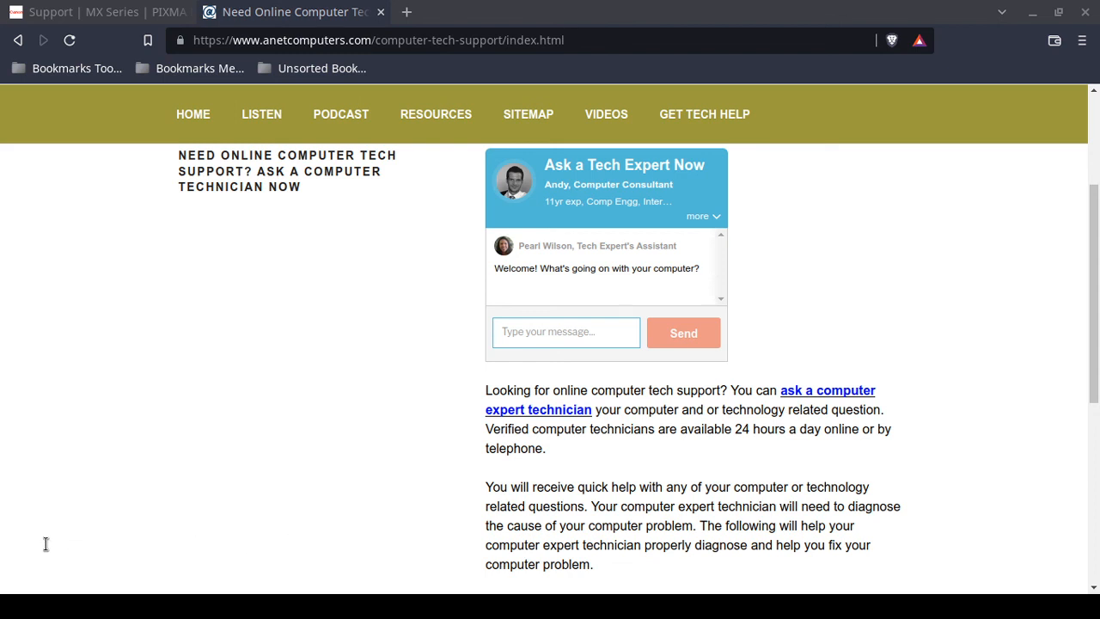
{"action": "mouse_move", "coordinate": [184, 541]}
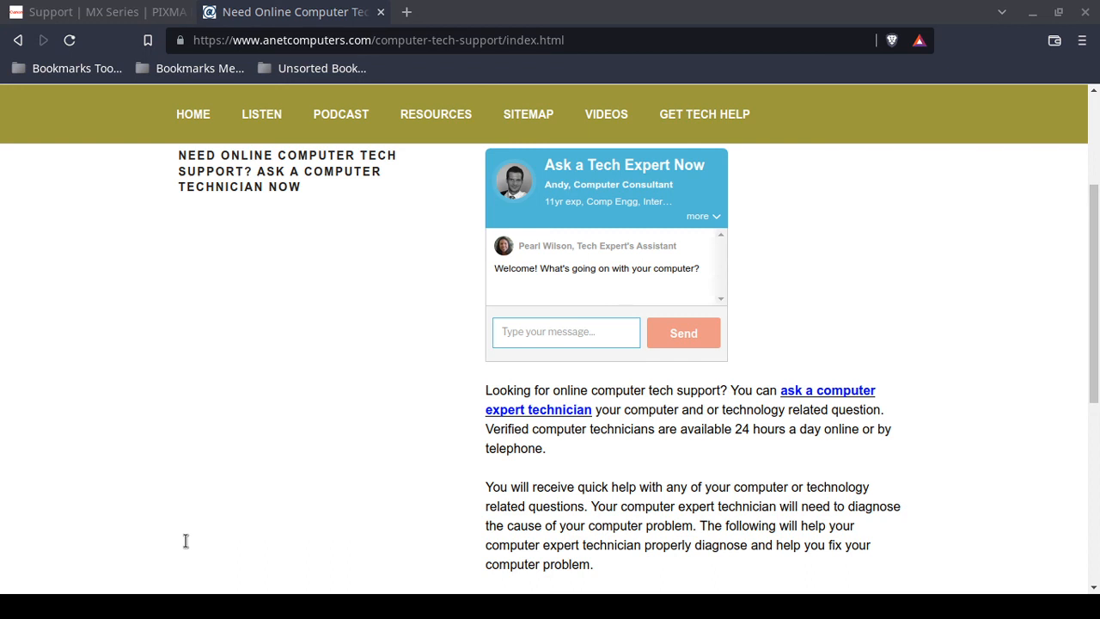